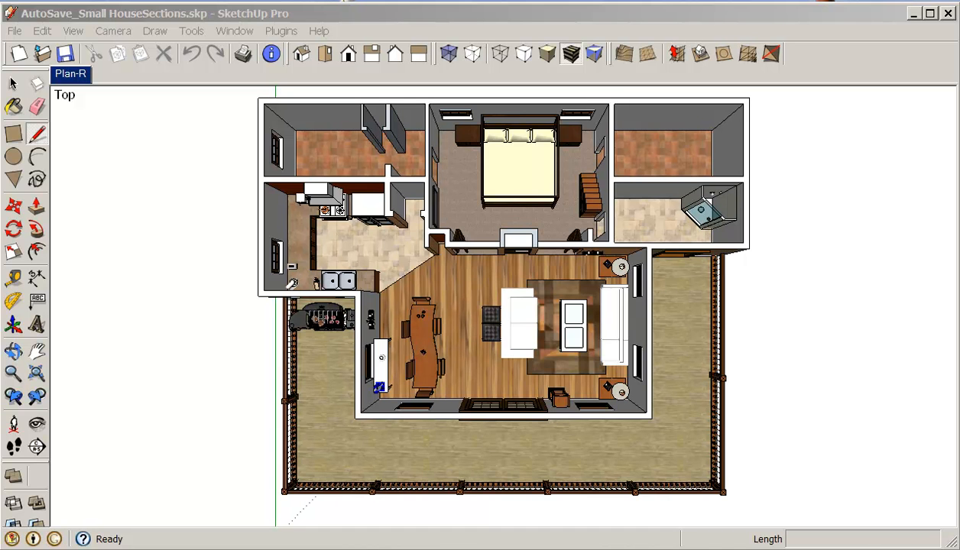
mouse_move(755, 352)
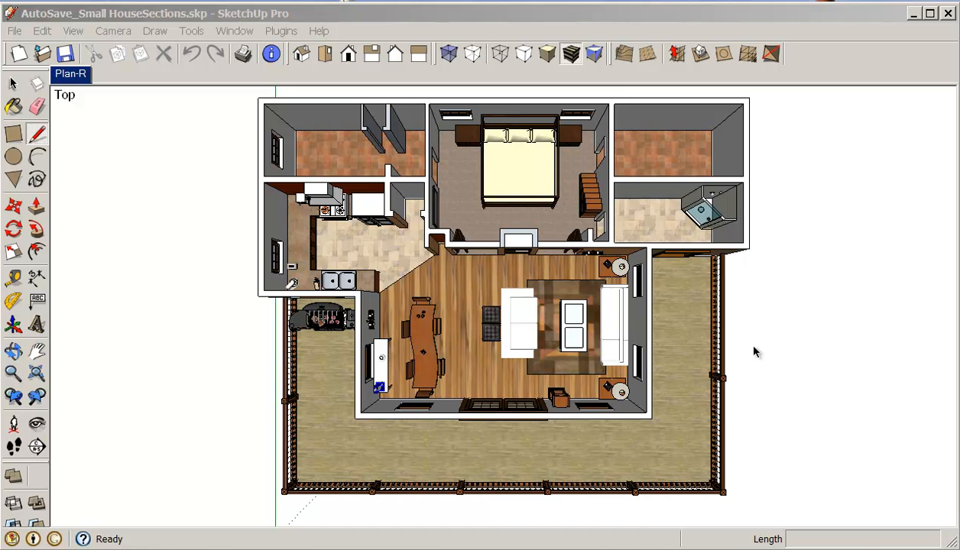
mouse_move(753, 340)
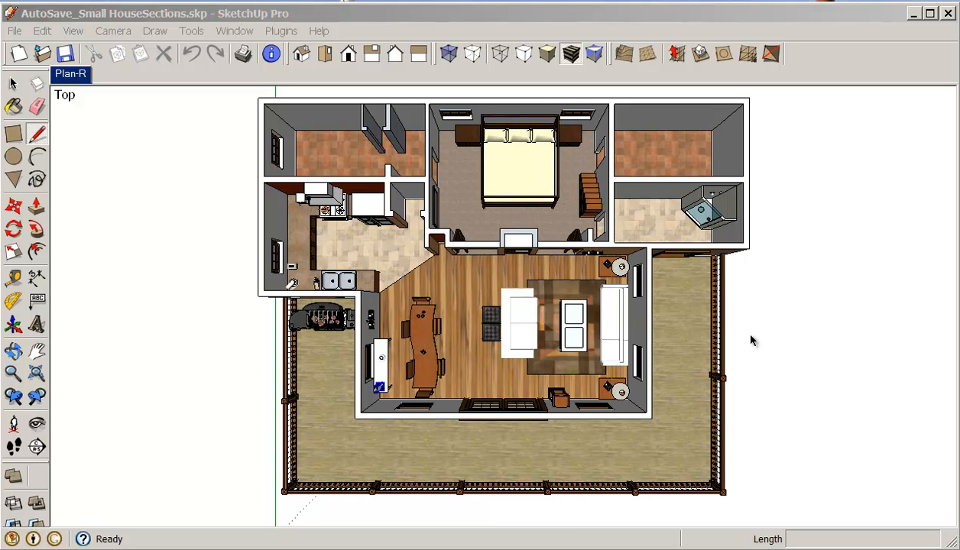
mouse_move(745, 340)
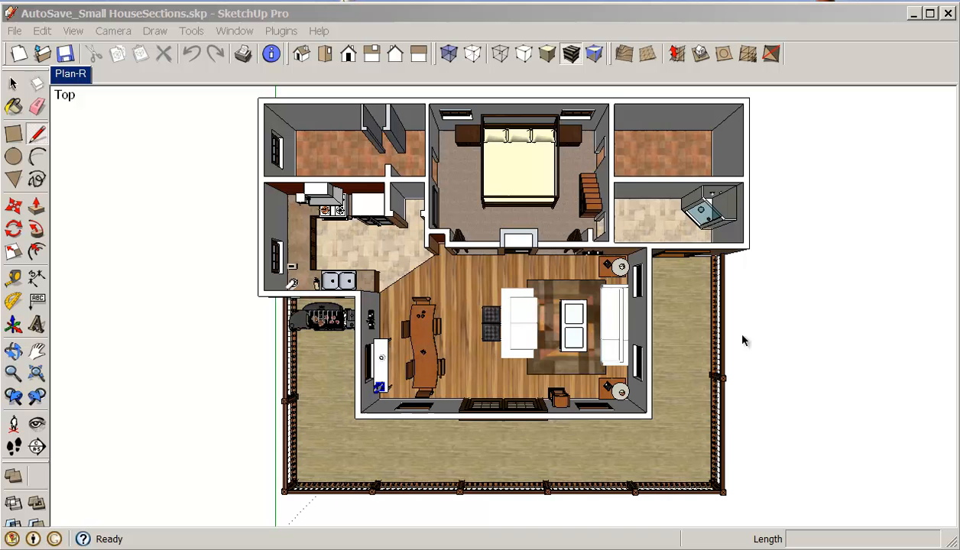
mouse_move(718, 336)
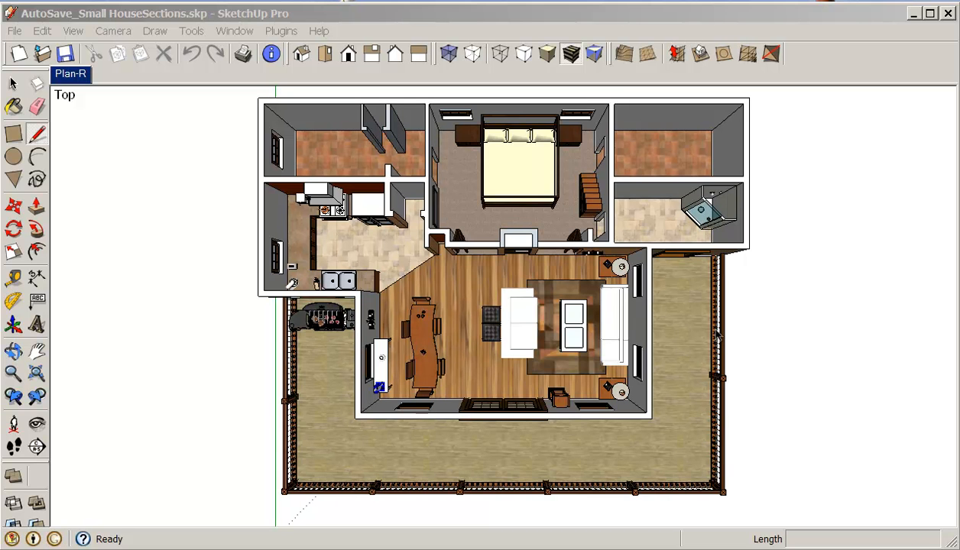
mouse_move(552, 275)
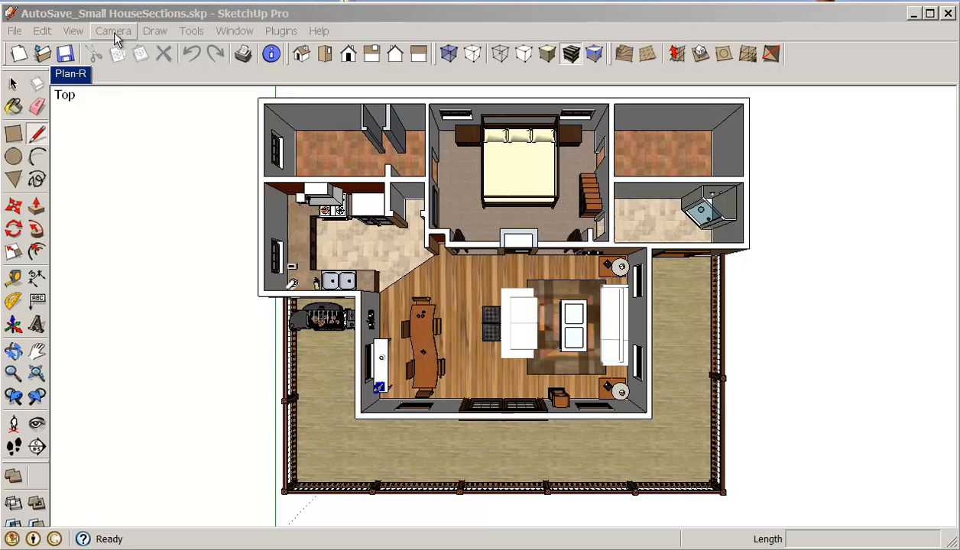
Switch the camera to Parallel Projection for a flat, distortion-free top view.
click(113, 30)
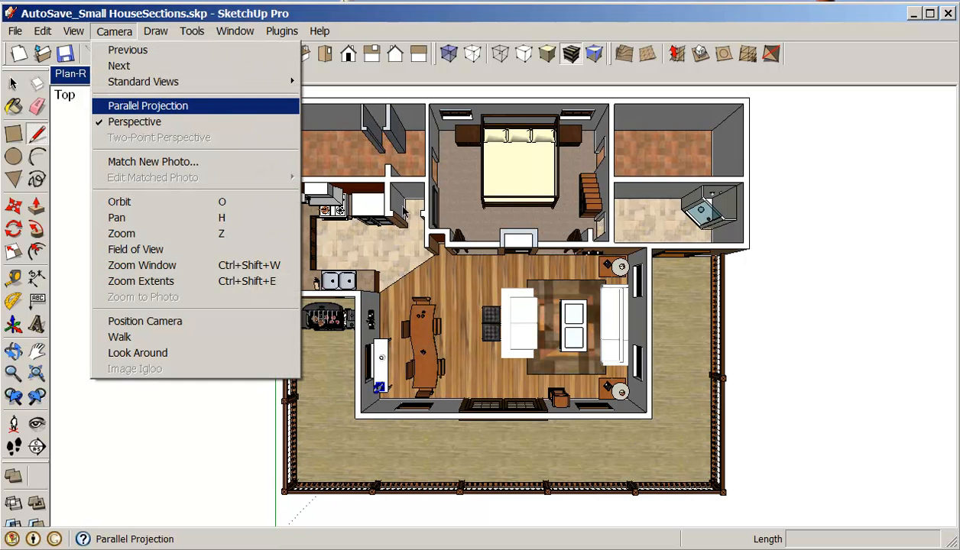
click(147, 105)
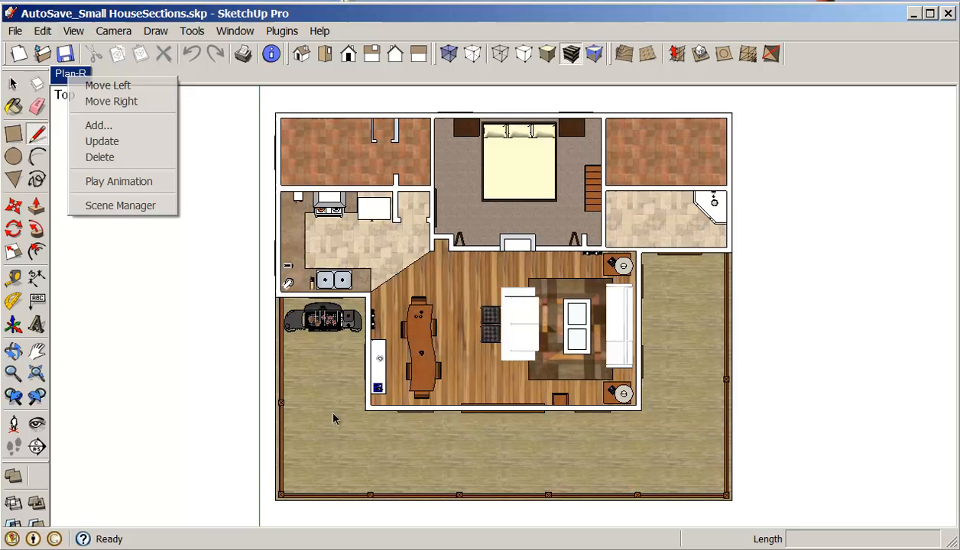
click(102, 141)
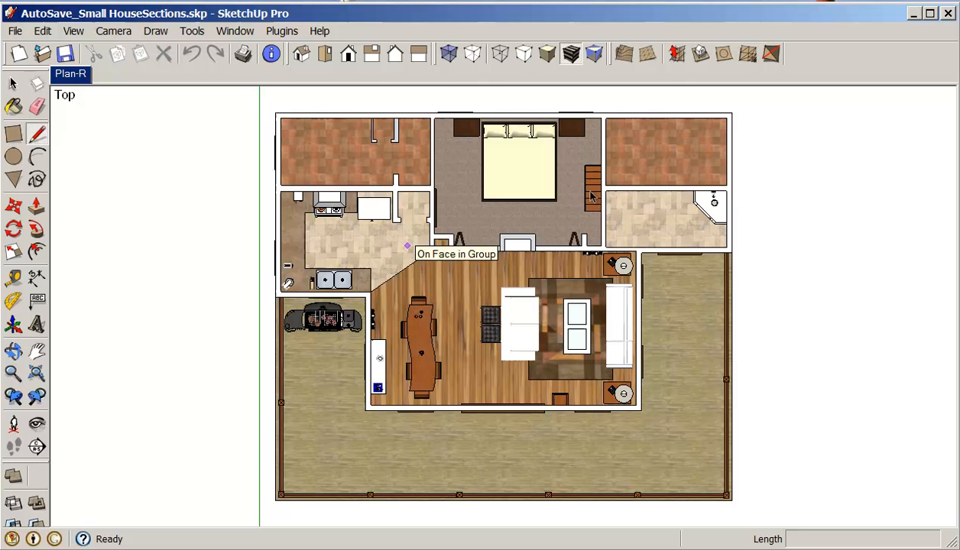
mouse_move(342, 176)
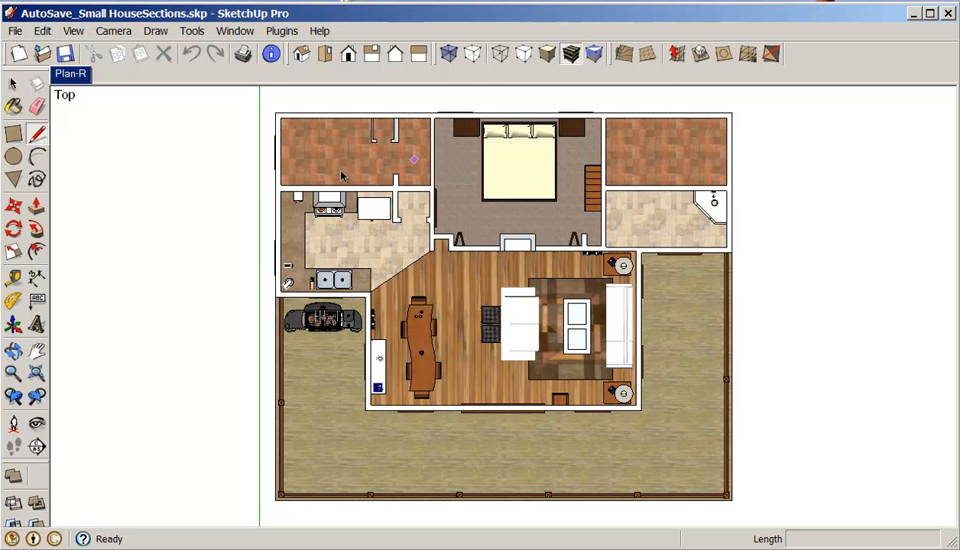
mouse_move(433, 311)
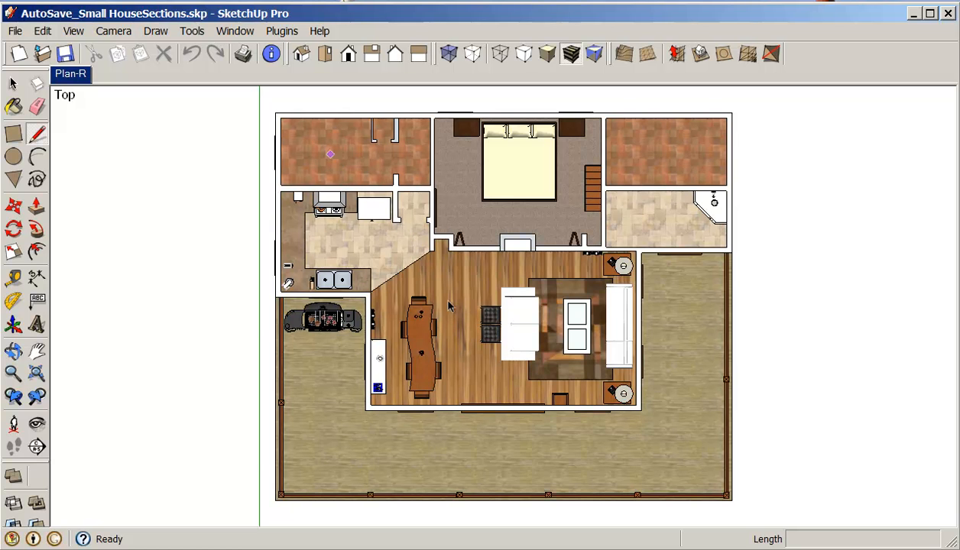
mouse_move(166, 143)
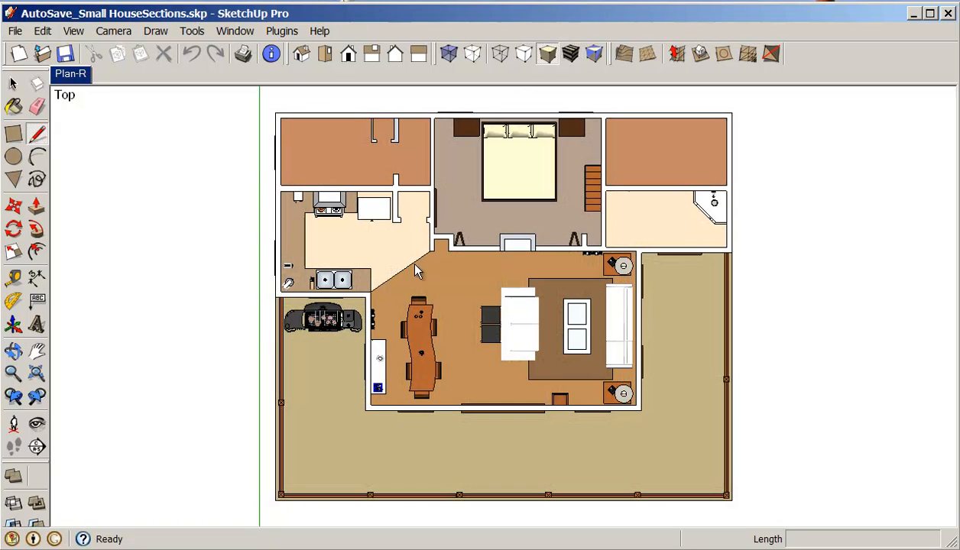
mouse_move(488, 365)
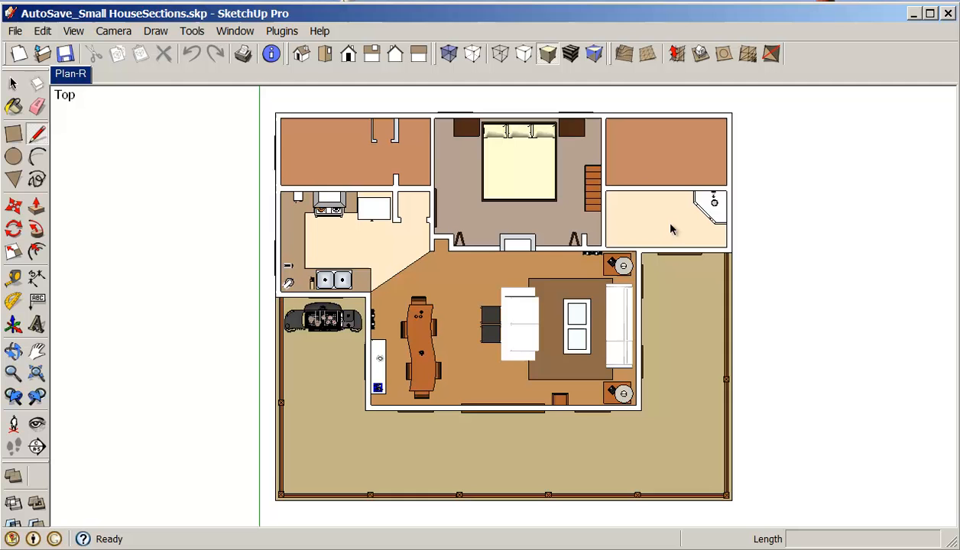
mouse_move(700, 159)
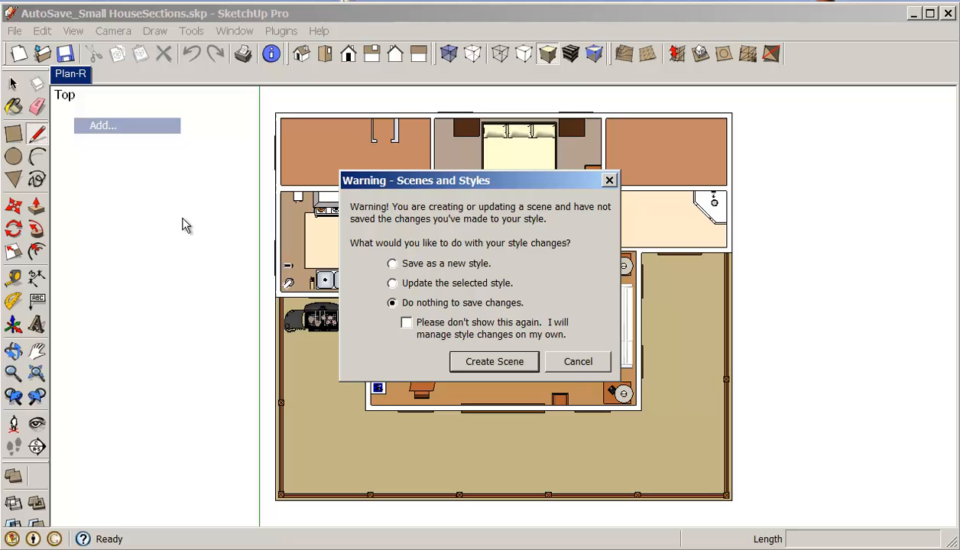
Create a second scene, keeping the untextured colour look as a new style.
click(392, 263)
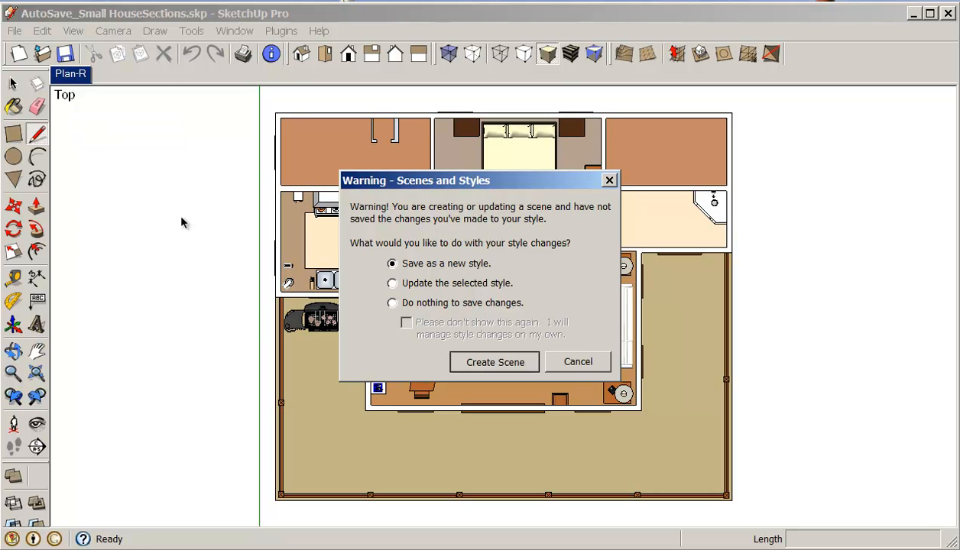
click(494, 361)
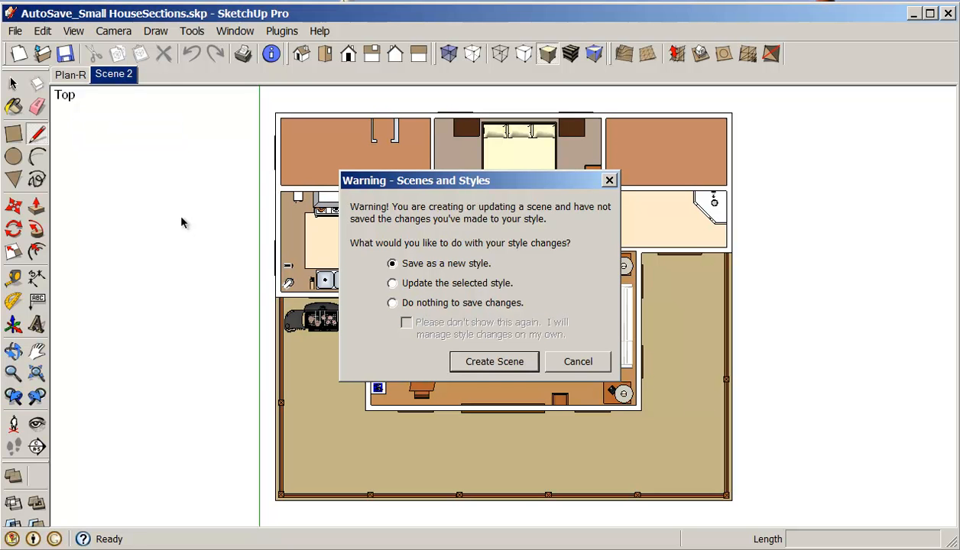
click(493, 362)
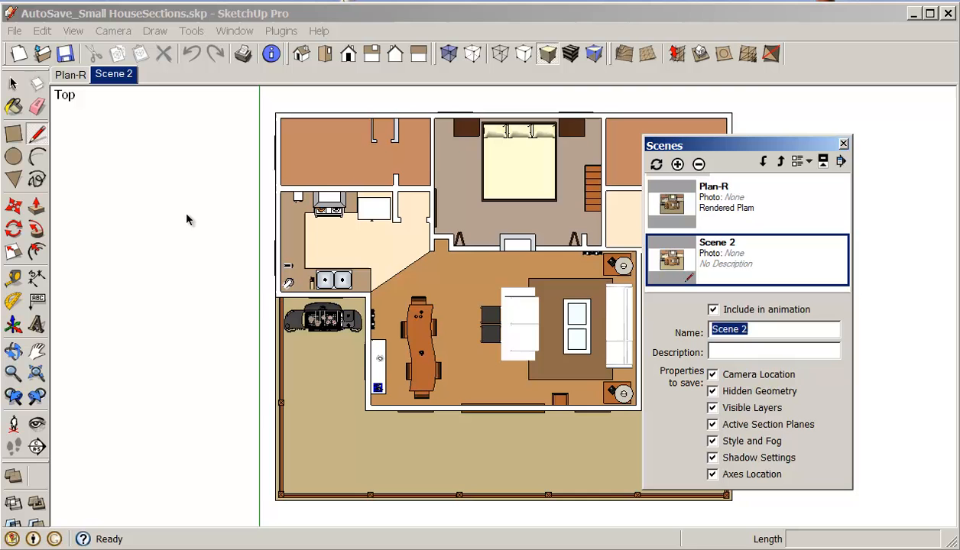
mouse_move(547, 53)
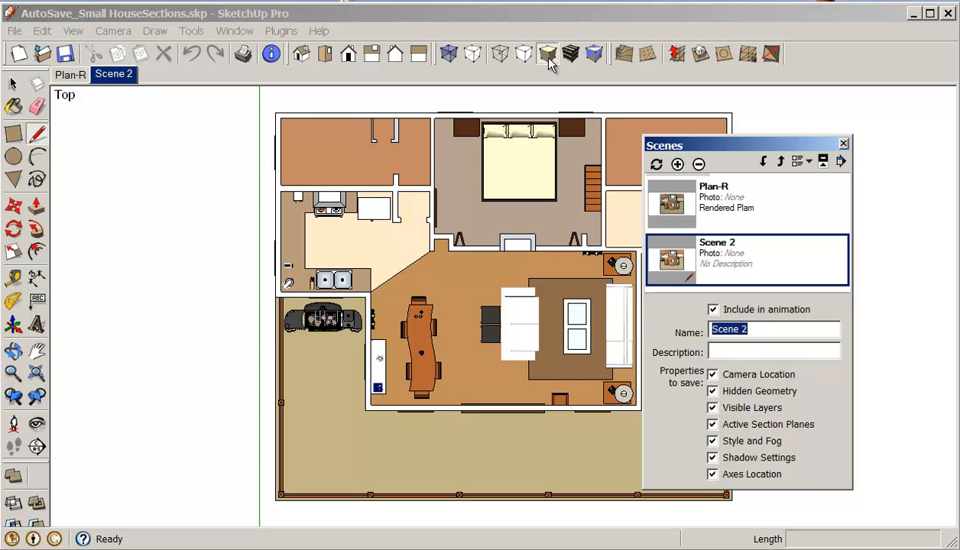
Rename Scene 2 to Plan-C in the Scenes window.
text(Plan-)
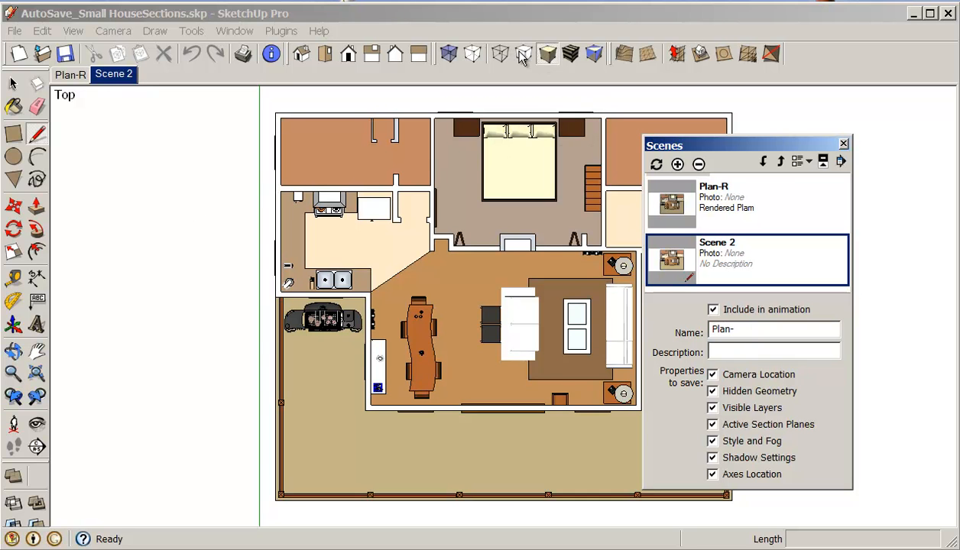
text(C)
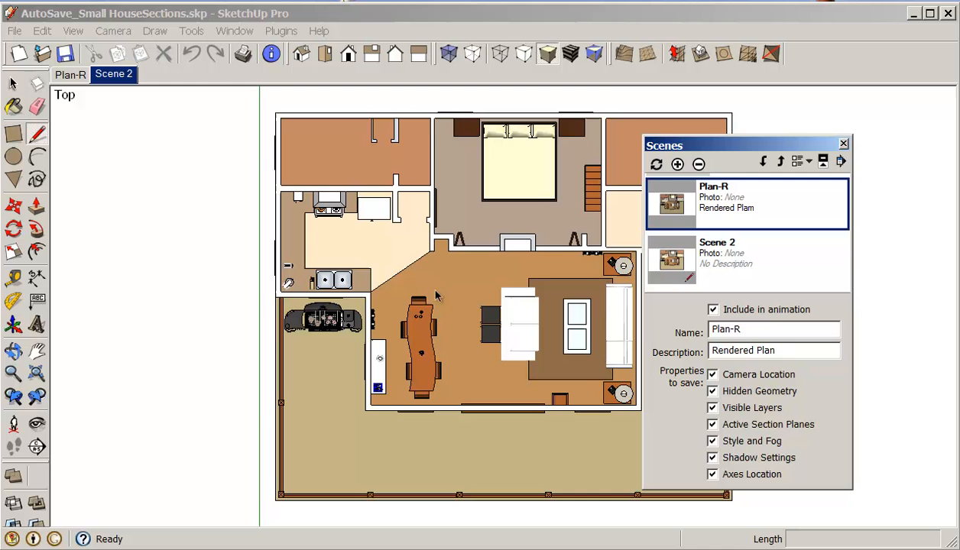
click(745, 260)
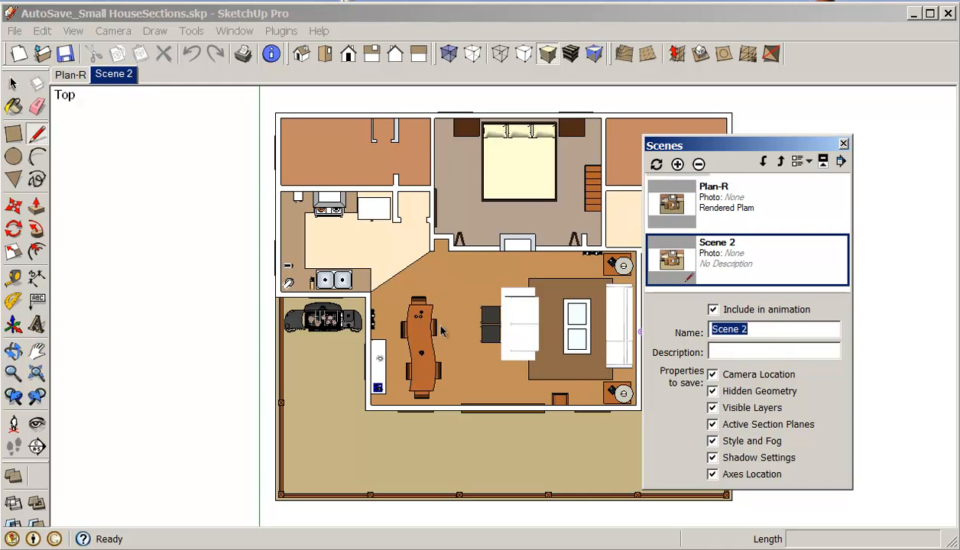
text(Plan-C)
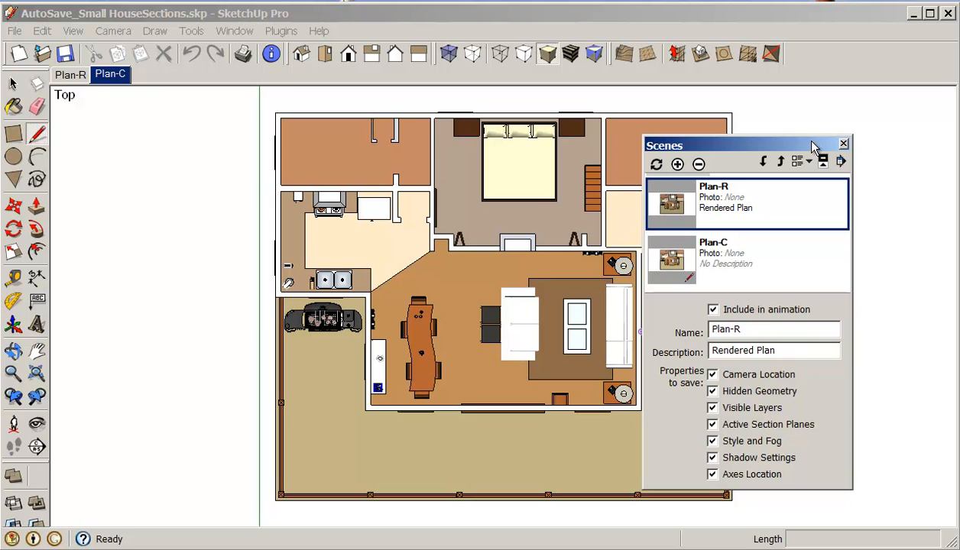
Switch the plan to the Hidden Line face style and begin adding another scene.
click(745, 260)
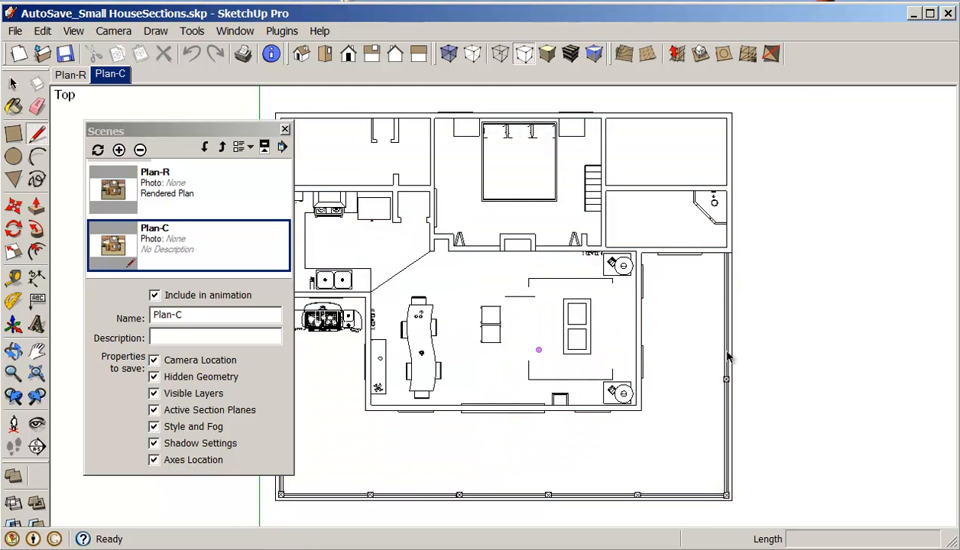
click(74, 31)
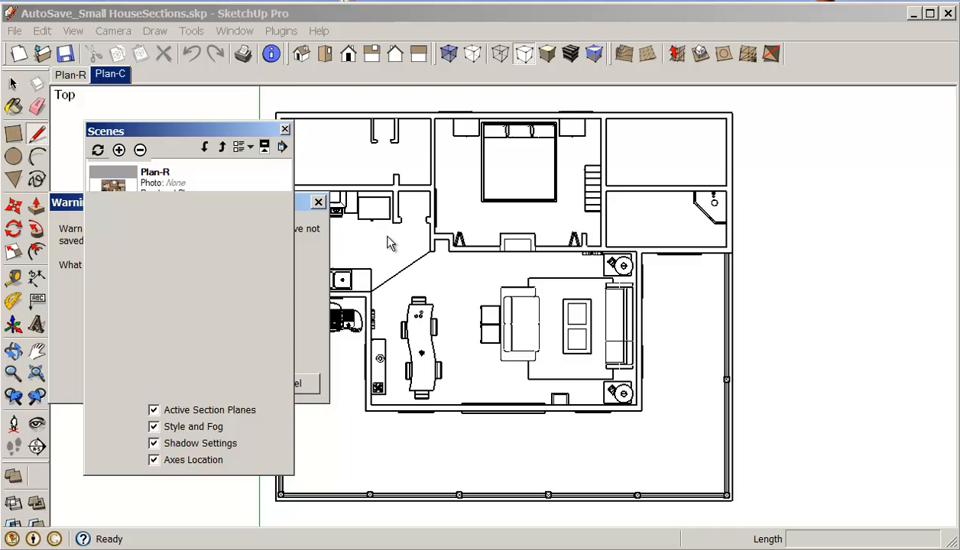
Add the third scene, name it Plan-BW, and close the Scenes panel.
click(119, 150)
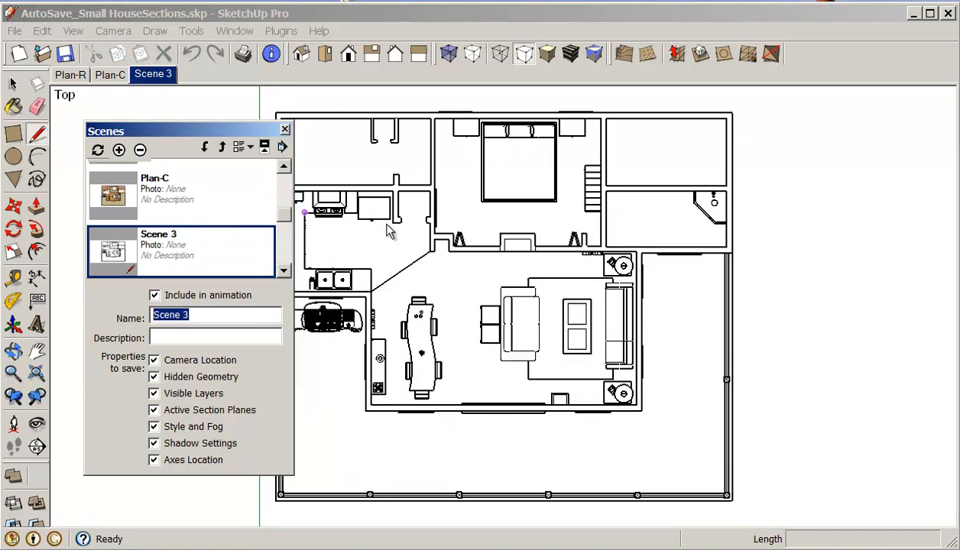
text(P)
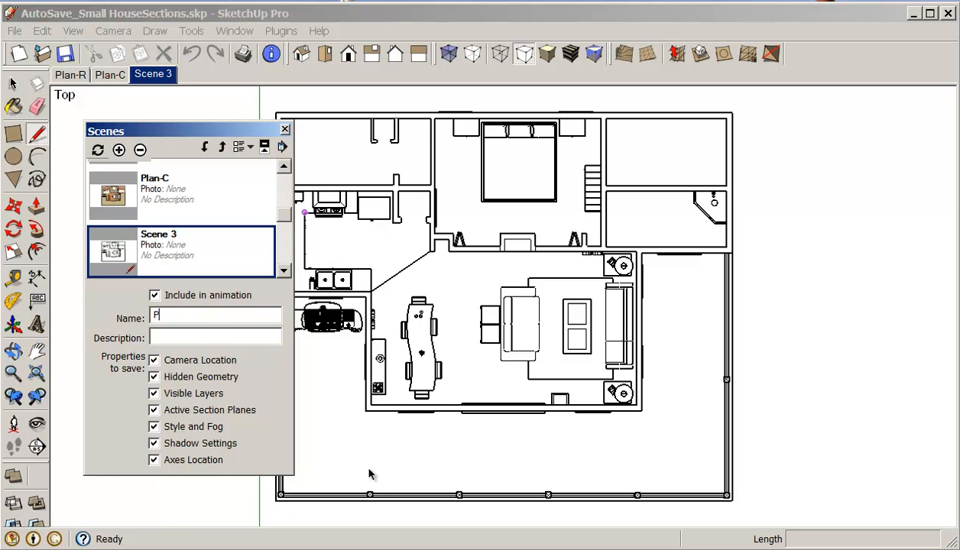
text(lan-)
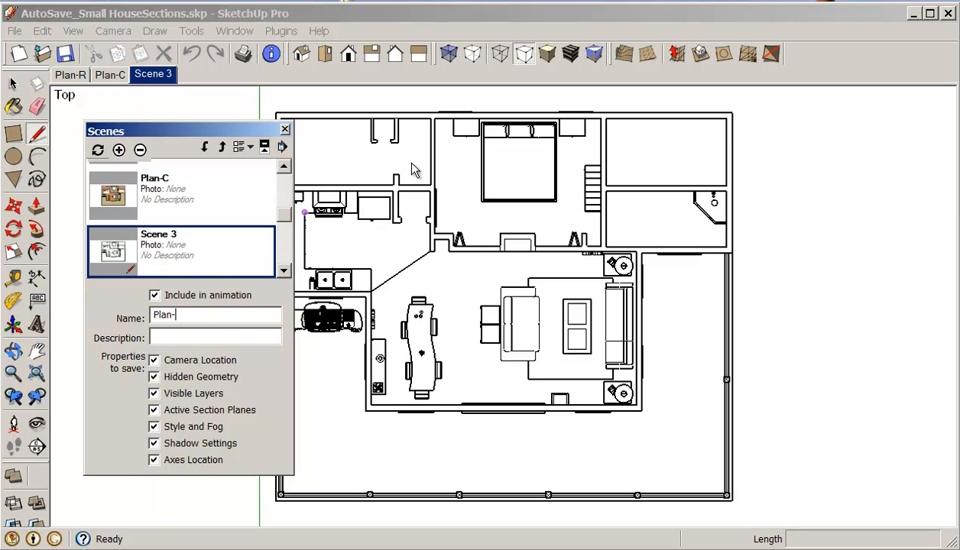
mouse_move(374, 237)
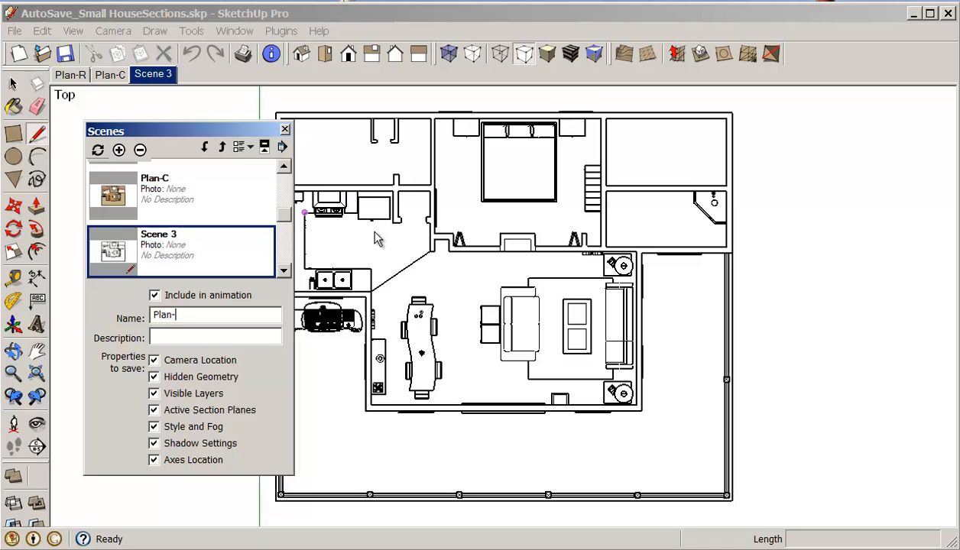
text(BW)
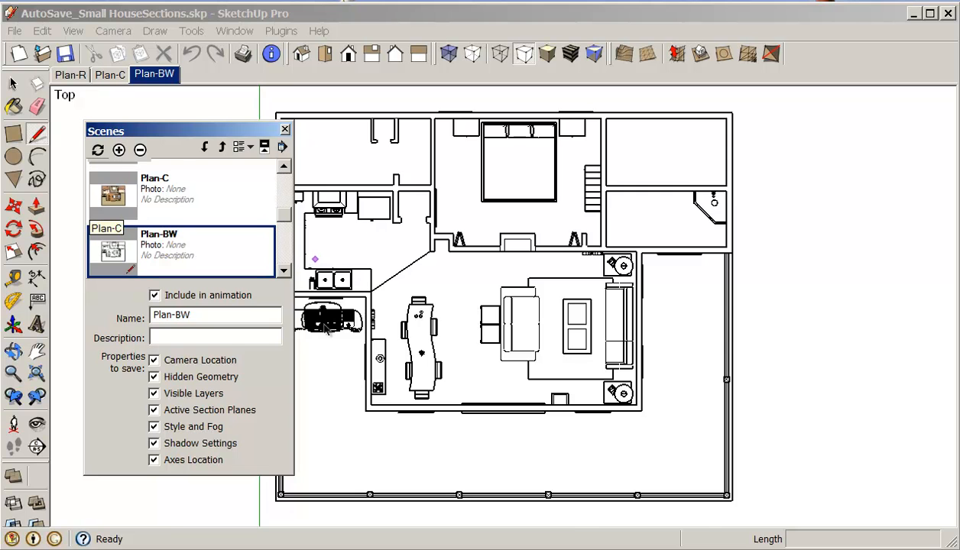
click(285, 128)
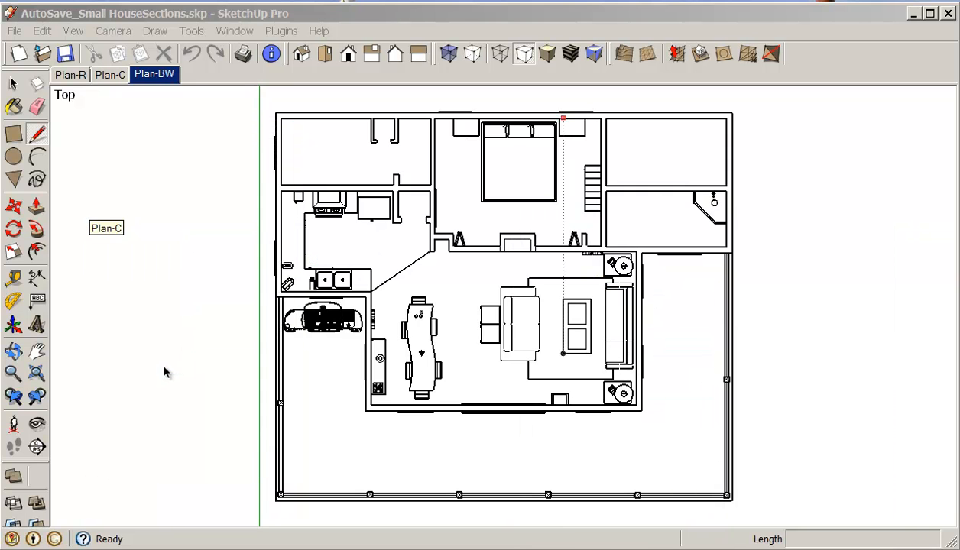
Alternate between the Plan-C and Plan-BW scenes, finishing on textured Plan-R.
click(109, 74)
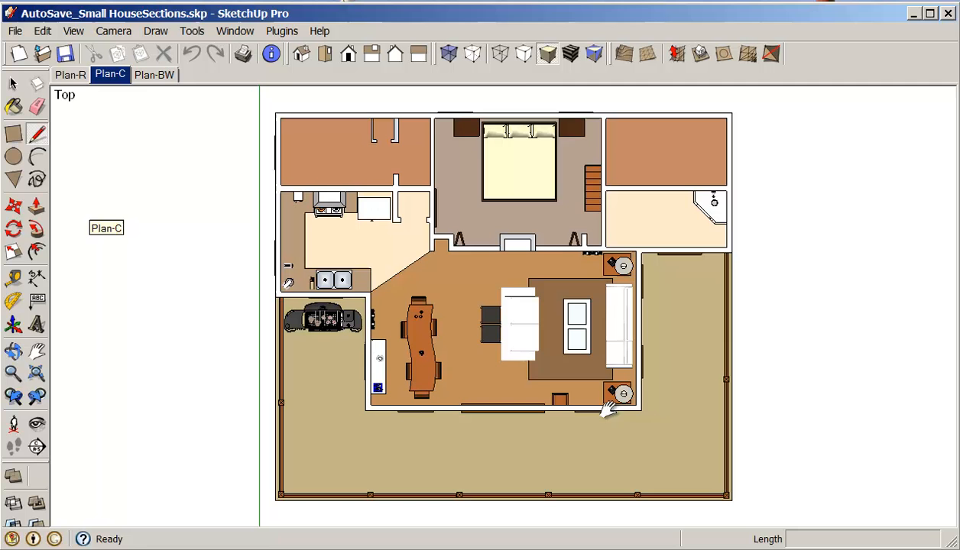
mouse_move(240, 375)
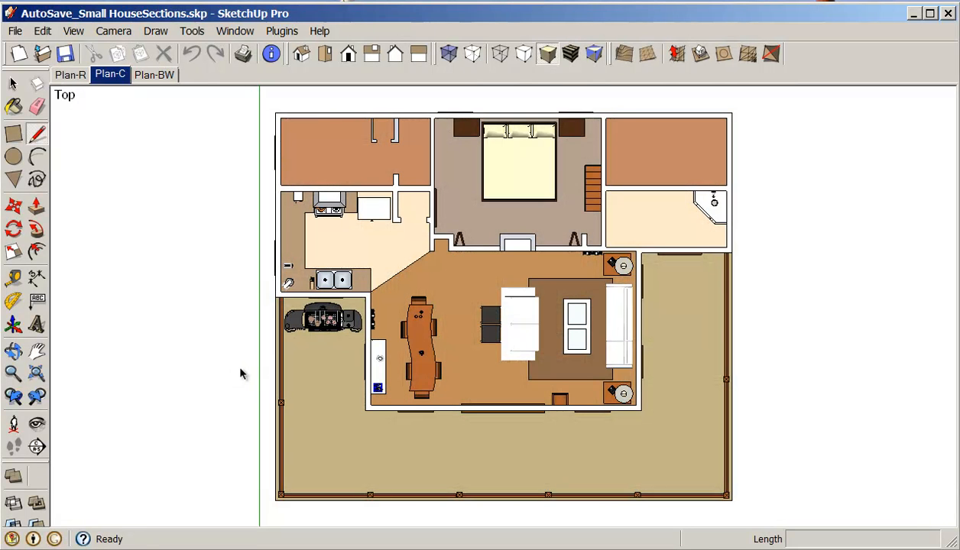
click(154, 74)
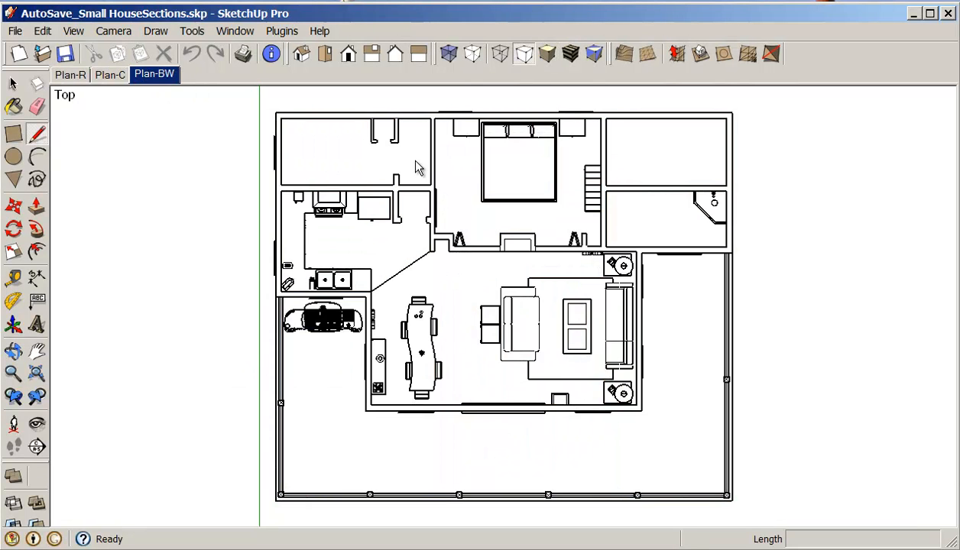
click(109, 74)
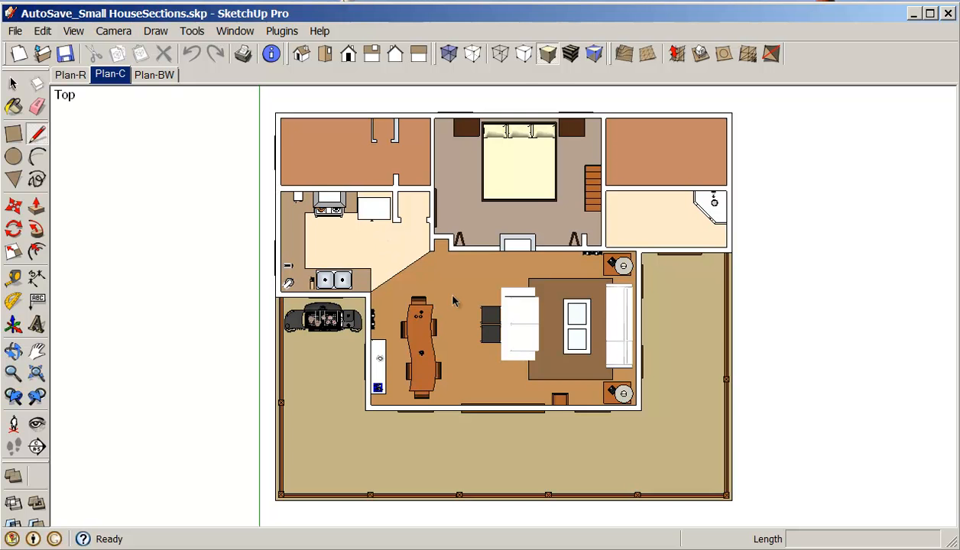
click(154, 74)
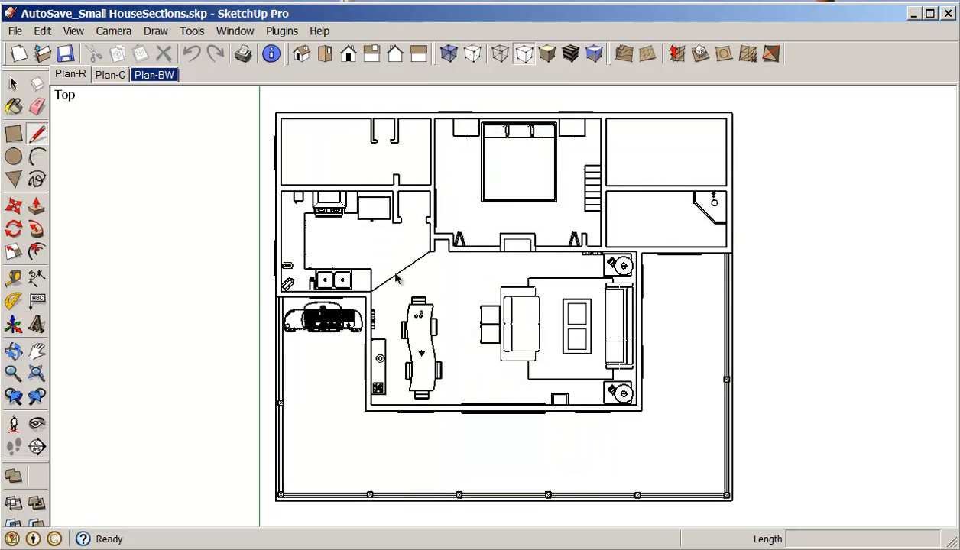
click(109, 74)
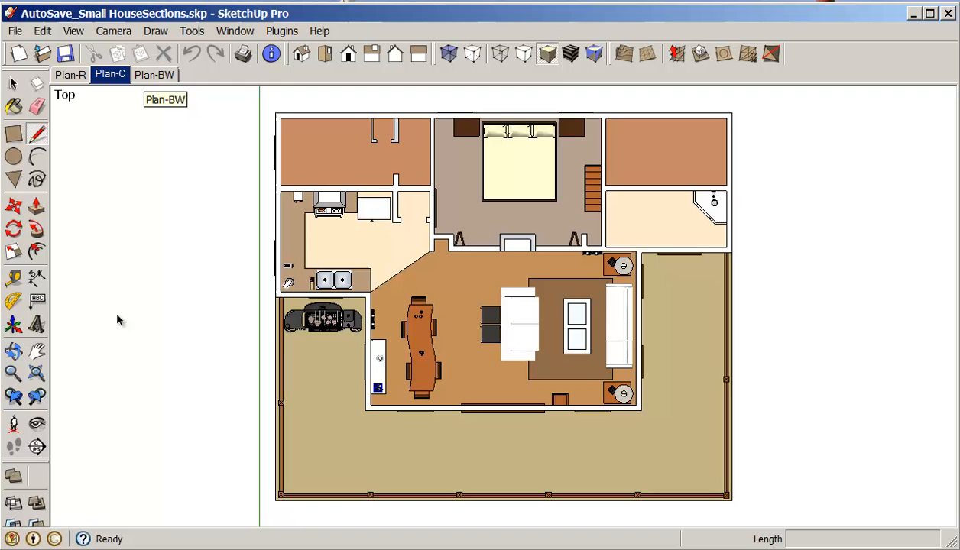
click(154, 74)
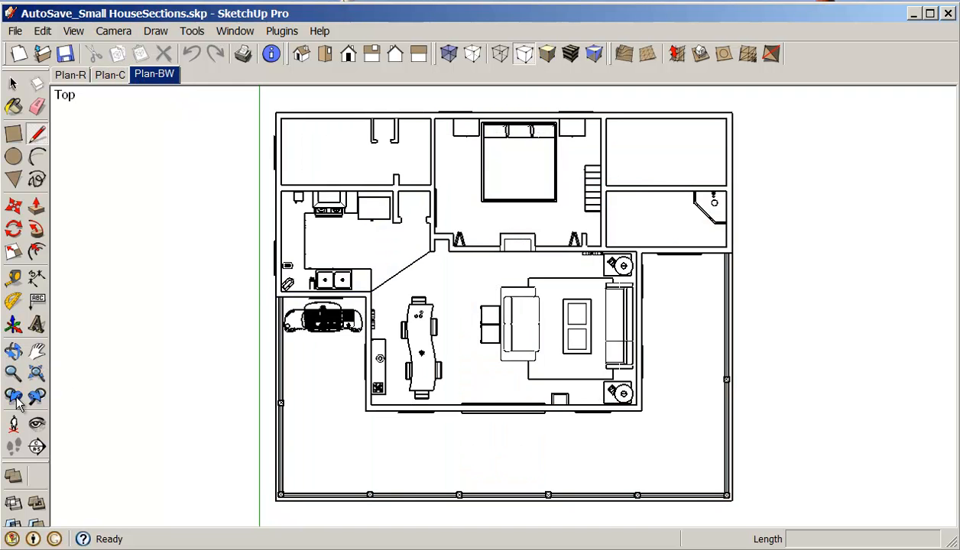
click(70, 74)
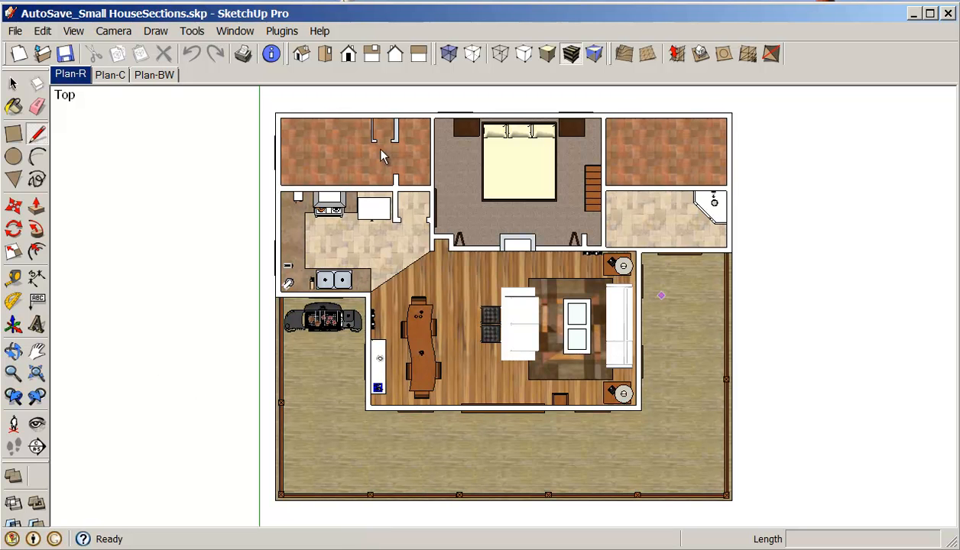
mouse_move(375, 243)
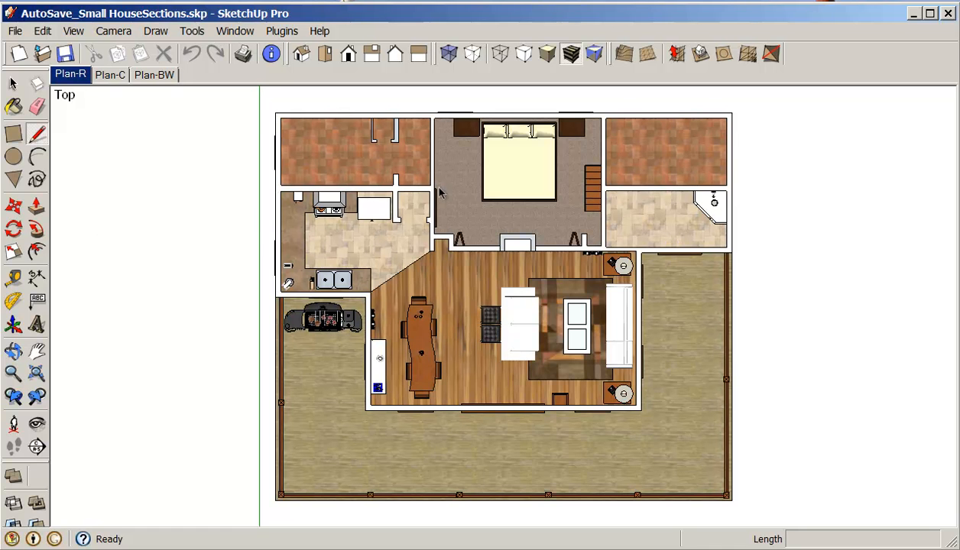
mouse_move(405, 213)
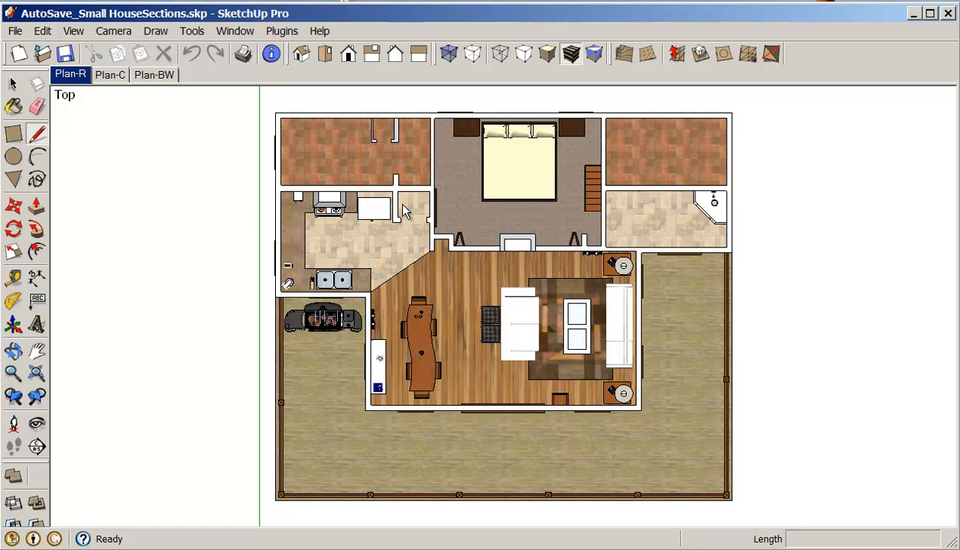
mouse_move(384, 258)
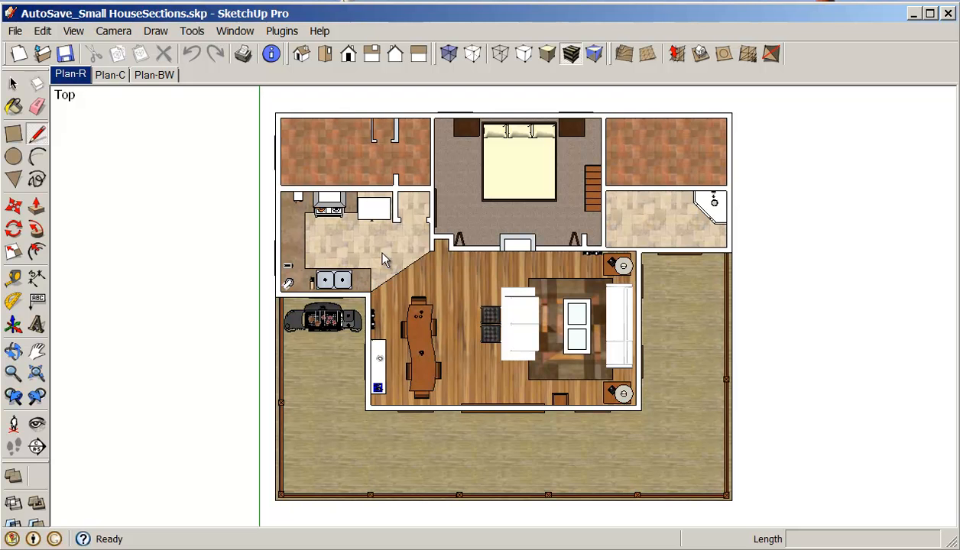
mouse_move(375, 111)
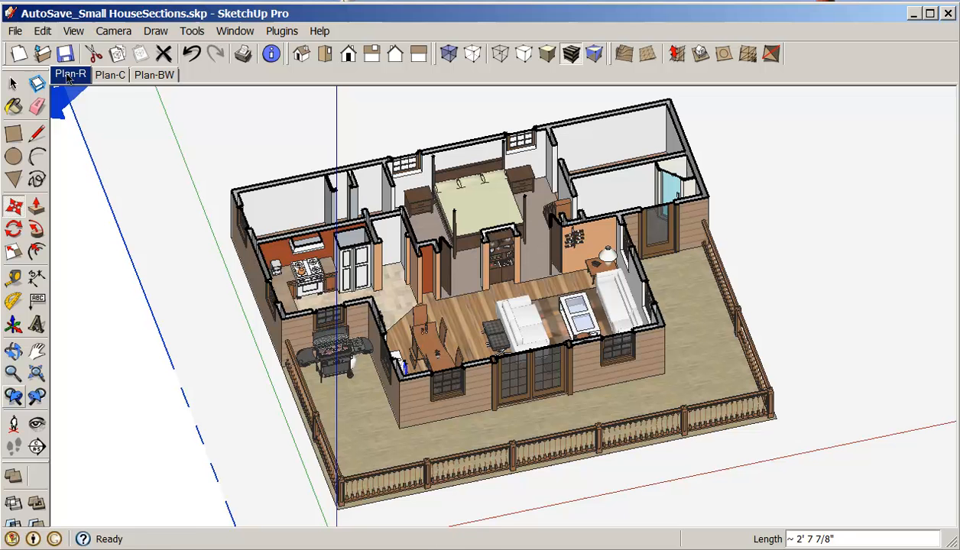
Open the View menu to hide the section planes.
click(72, 31)
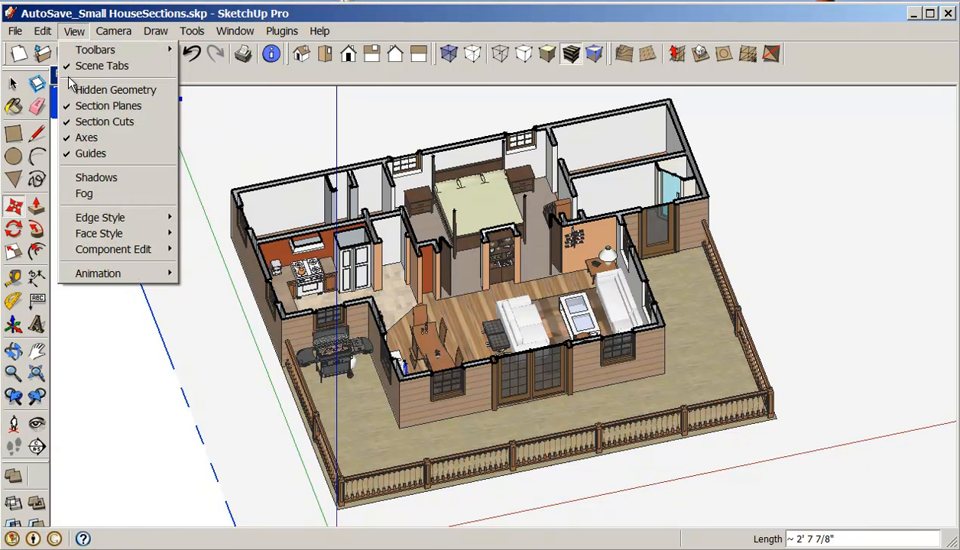
mouse_move(108, 105)
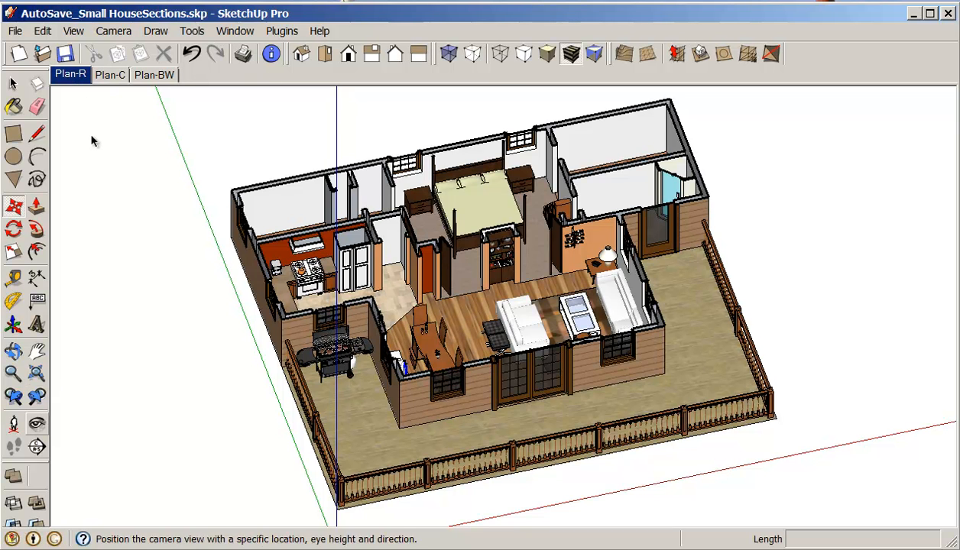
mouse_move(403, 261)
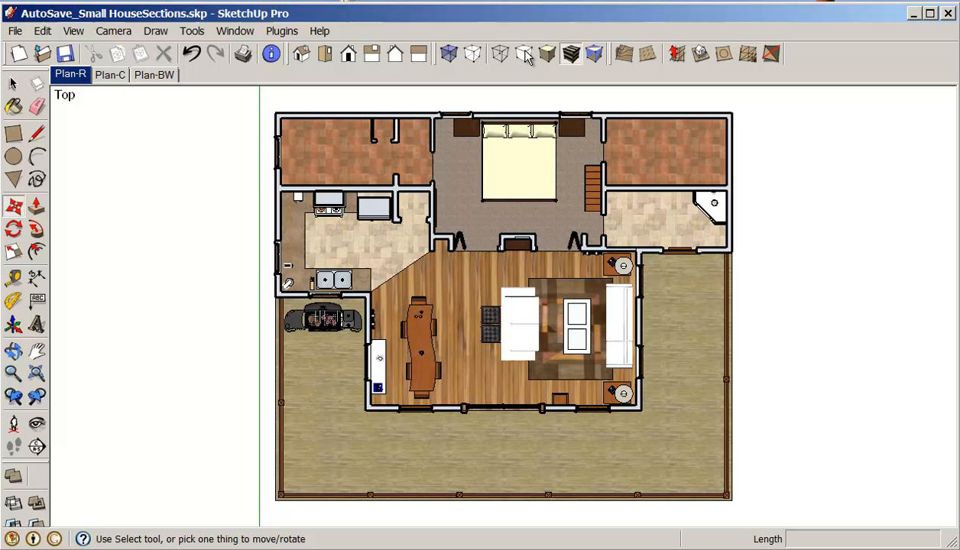
Add a fourth scene with its style saved as new, named Plan-R-Section.
click(594, 53)
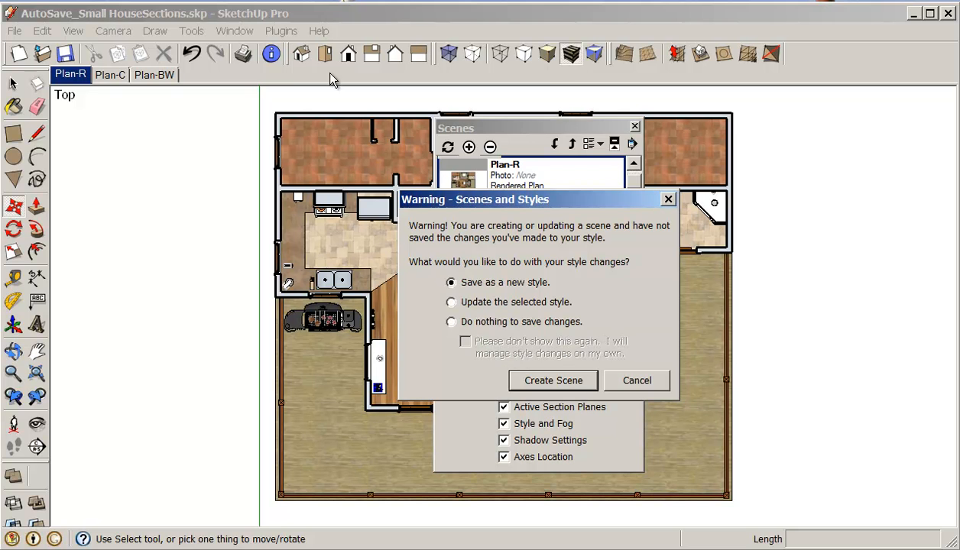
click(553, 381)
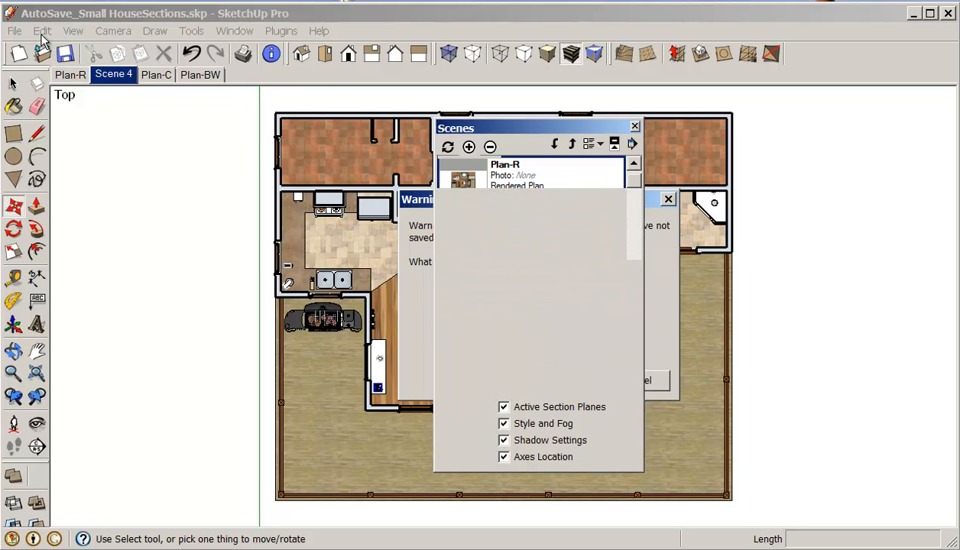
mouse_move(91, 225)
text(Plan)
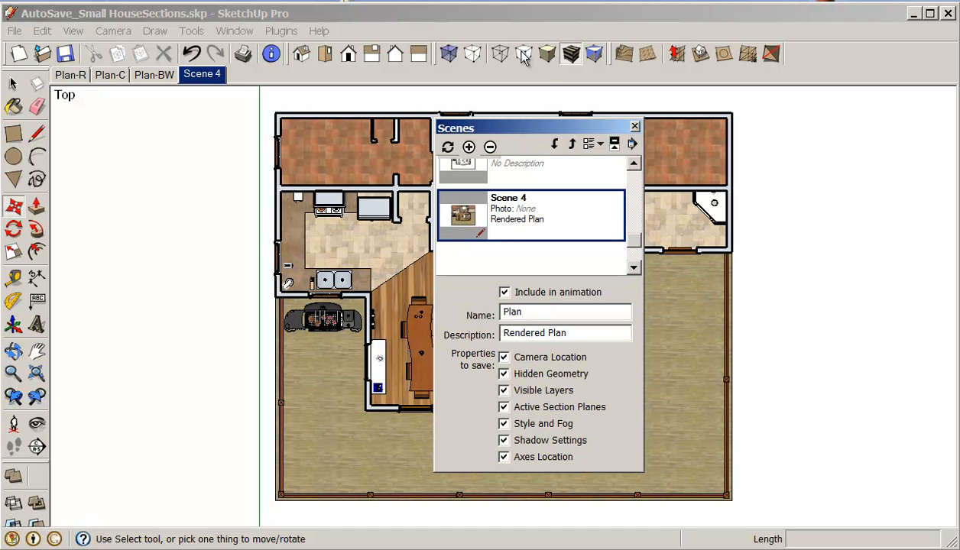
text(--)
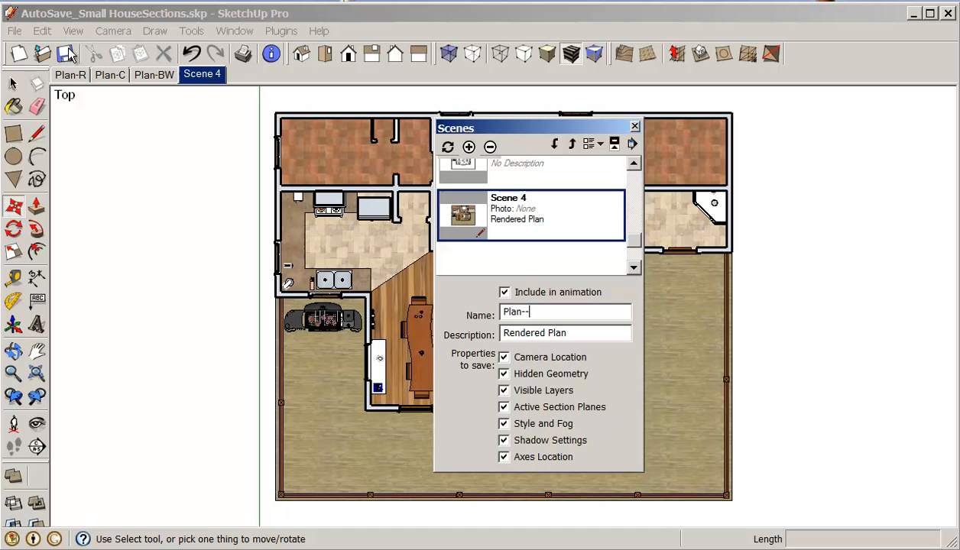
text(ection)
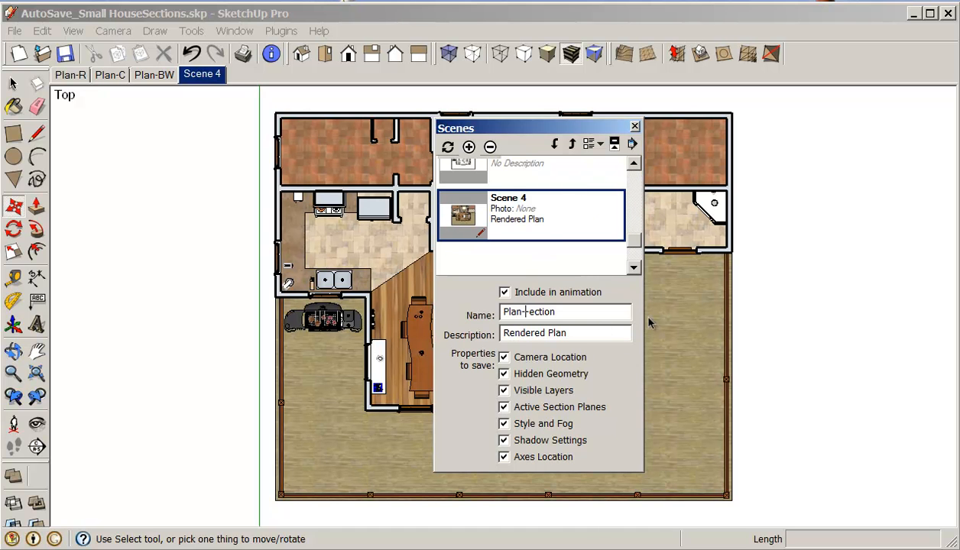
text(R-S)
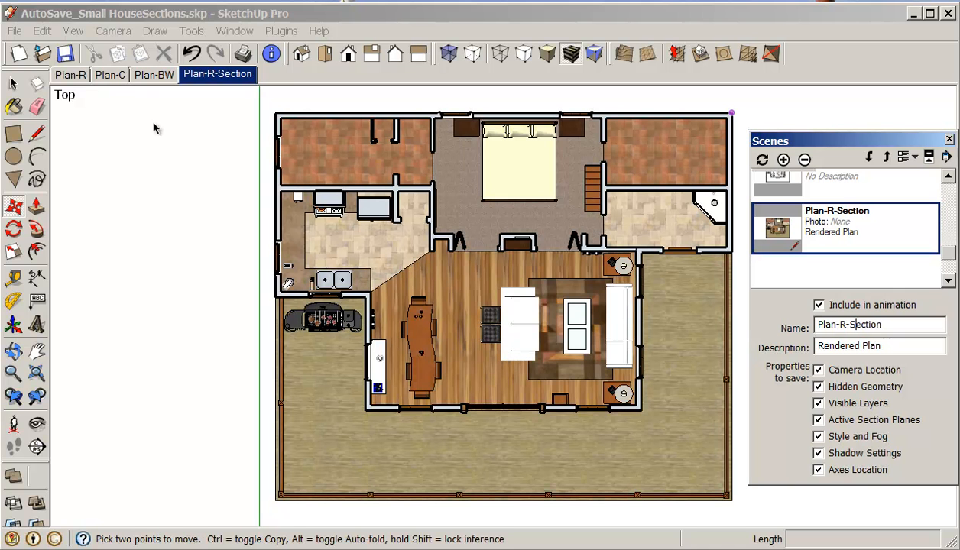
mouse_move(70, 79)
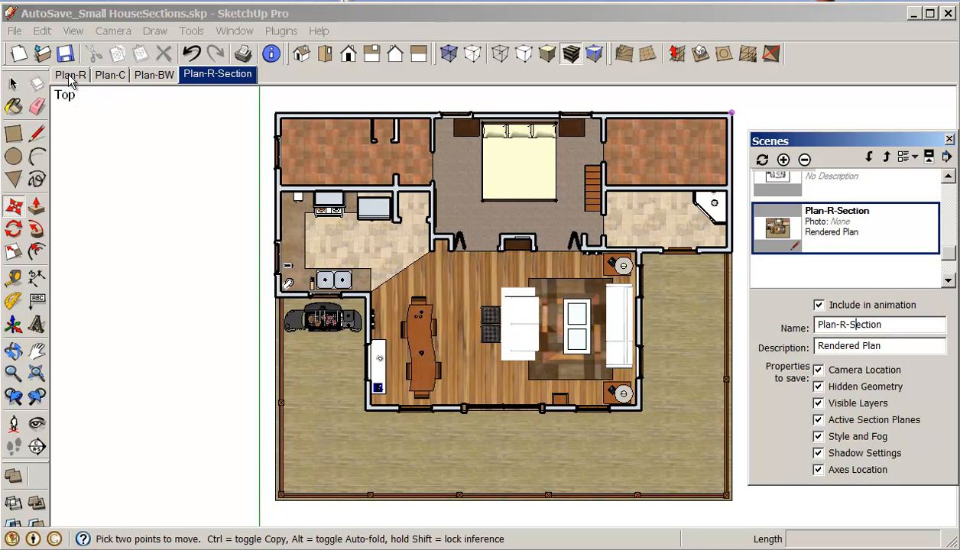
Add a fifth scene from the Plan-R-Section tab and name it Plan-C-Section.
right_click(217, 75)
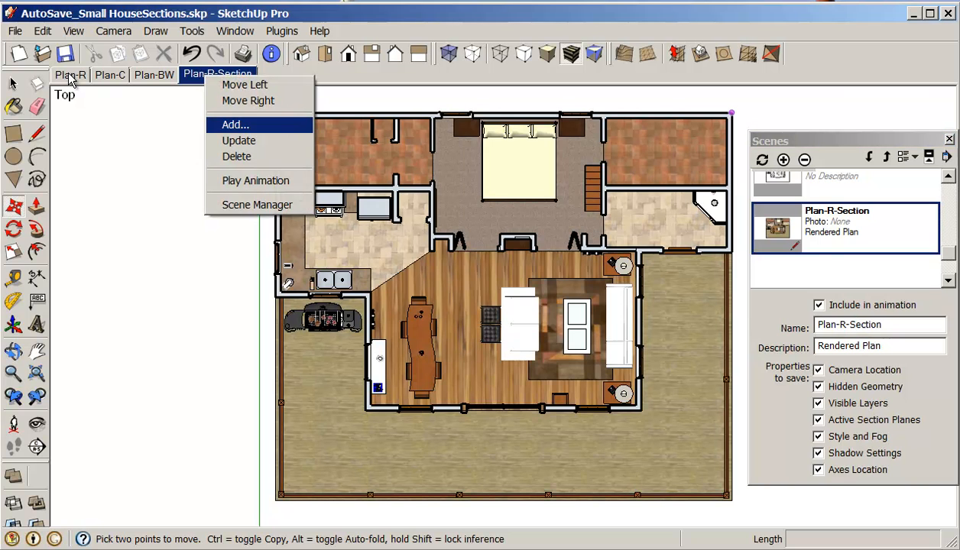
click(235, 124)
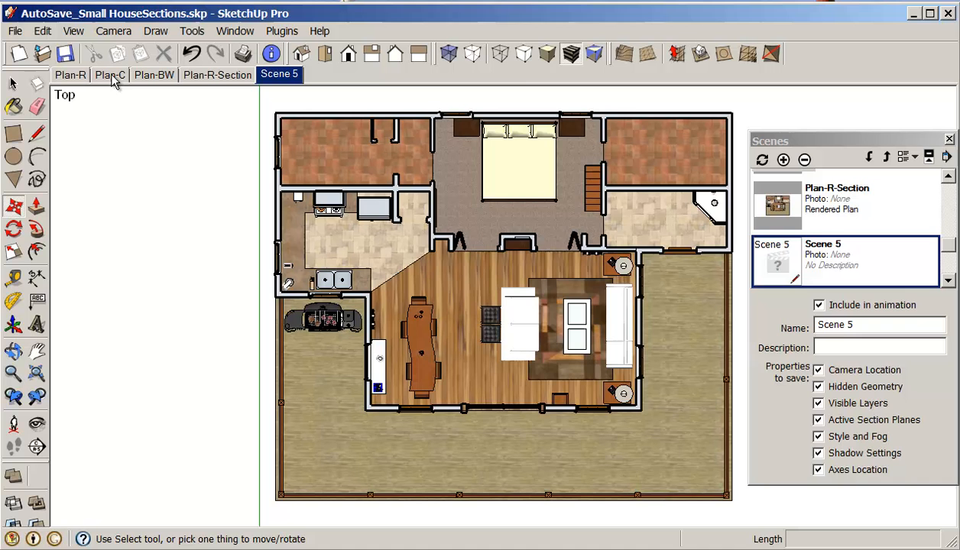
click(154, 74)
text(P)
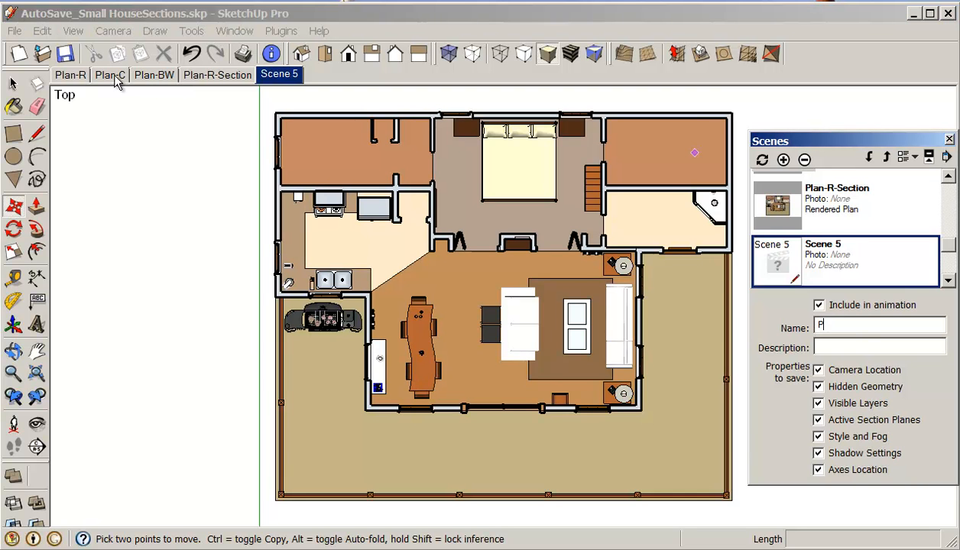
text(lan-C=)
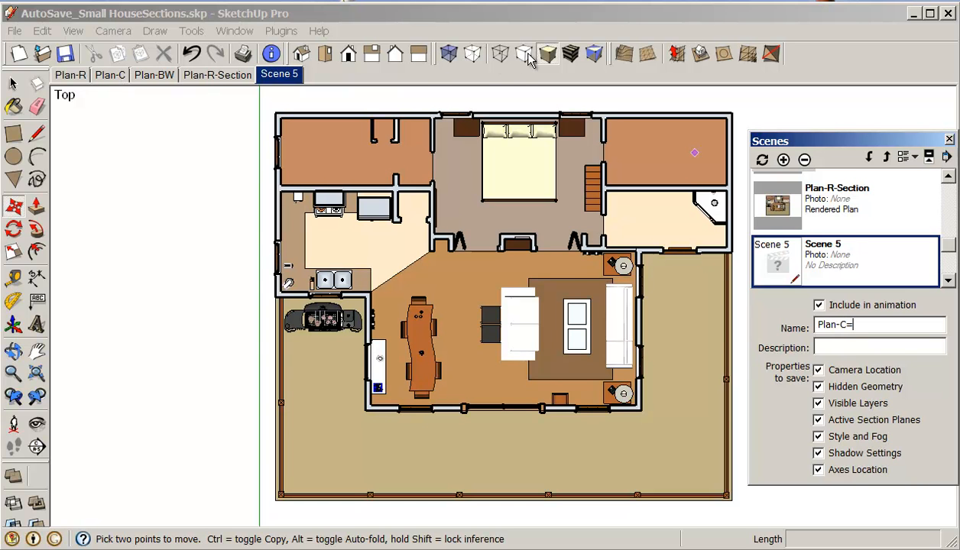
text(Section)
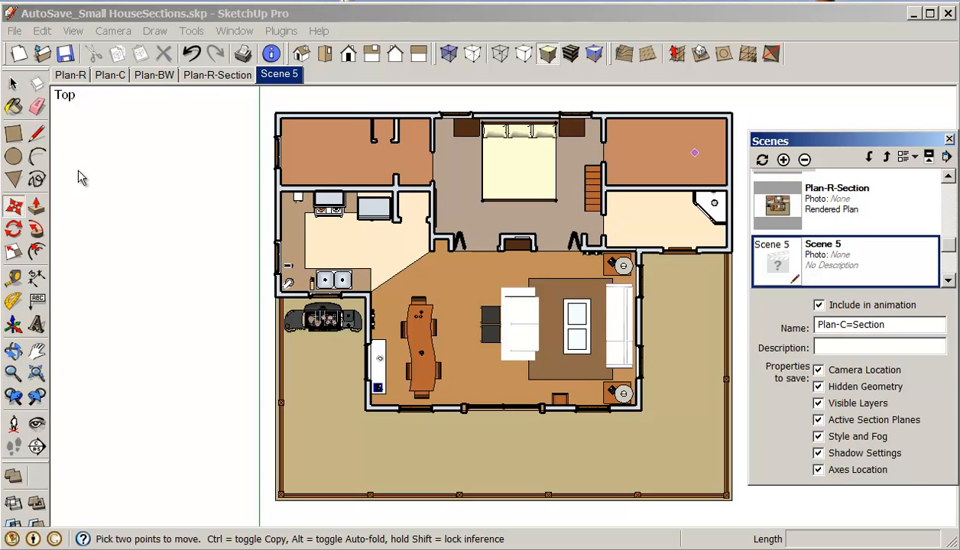
mouse_move(183, 266)
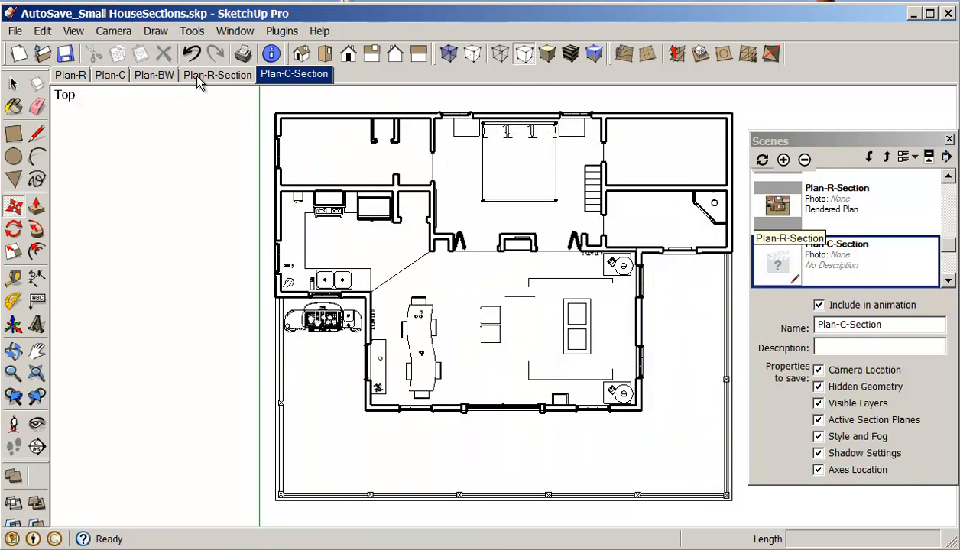
Add a sixth scene with a newly saved style, named Plan-BW-Section.
click(73, 30)
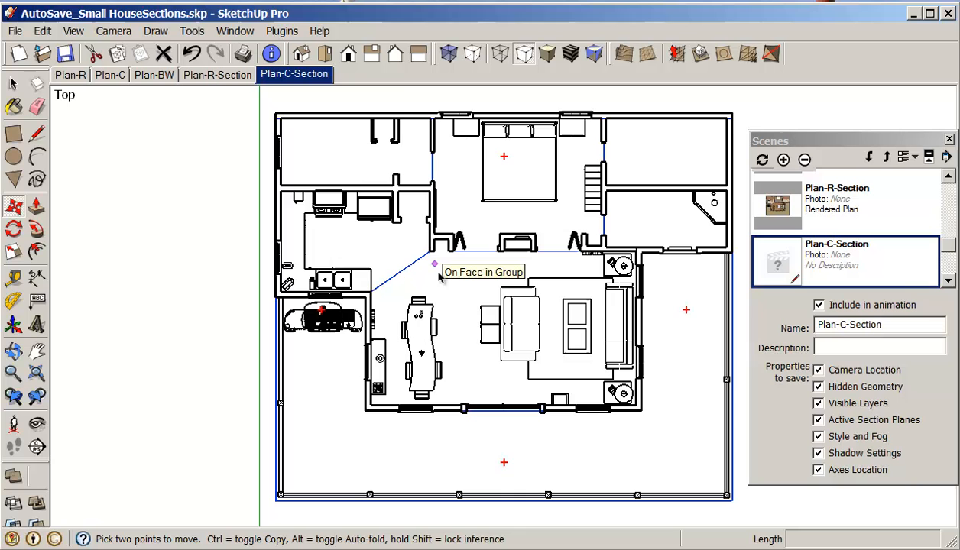
right_click(294, 74)
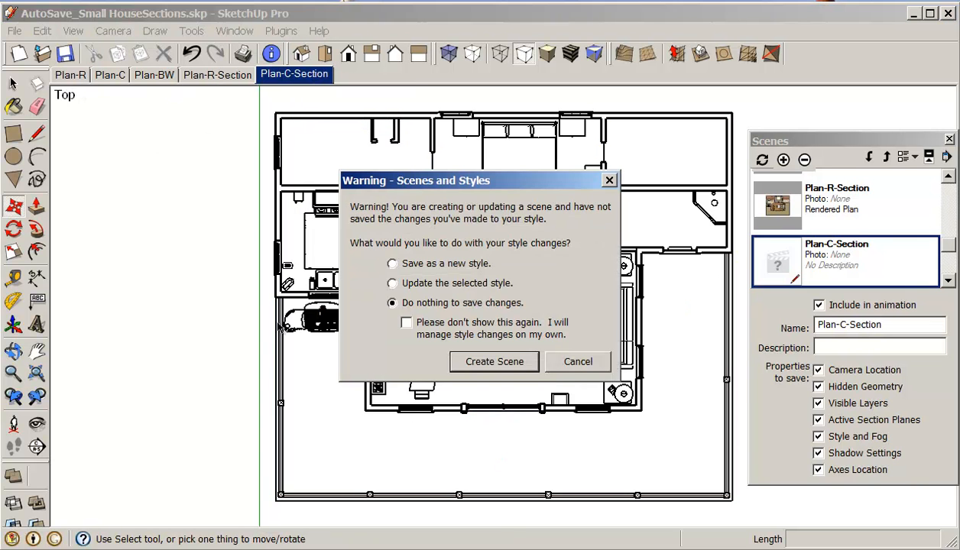
click(392, 263)
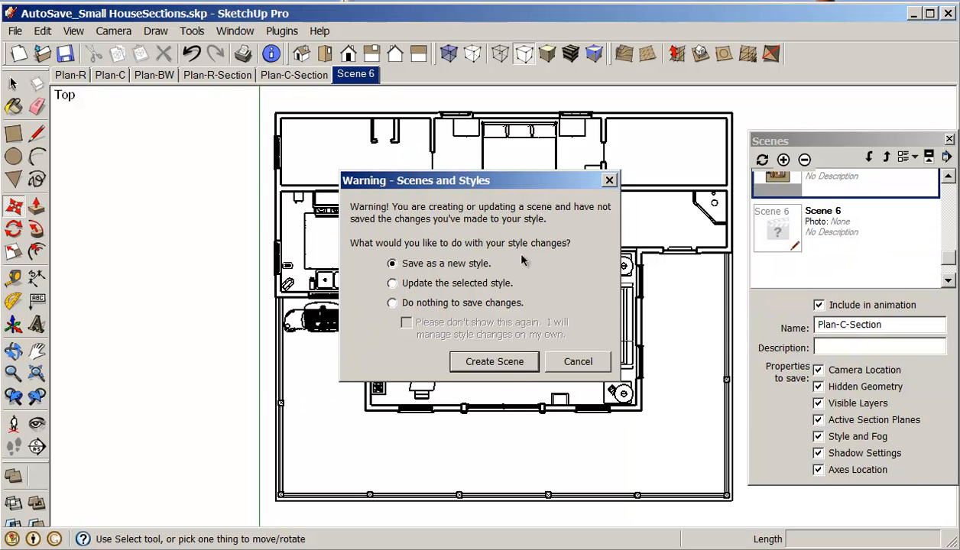
click(493, 361)
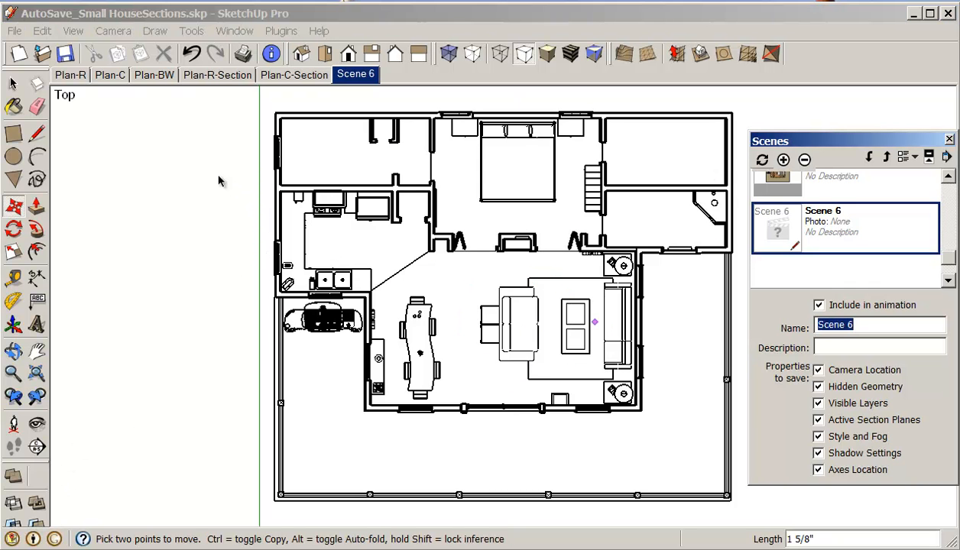
text(Plan-BW-S)
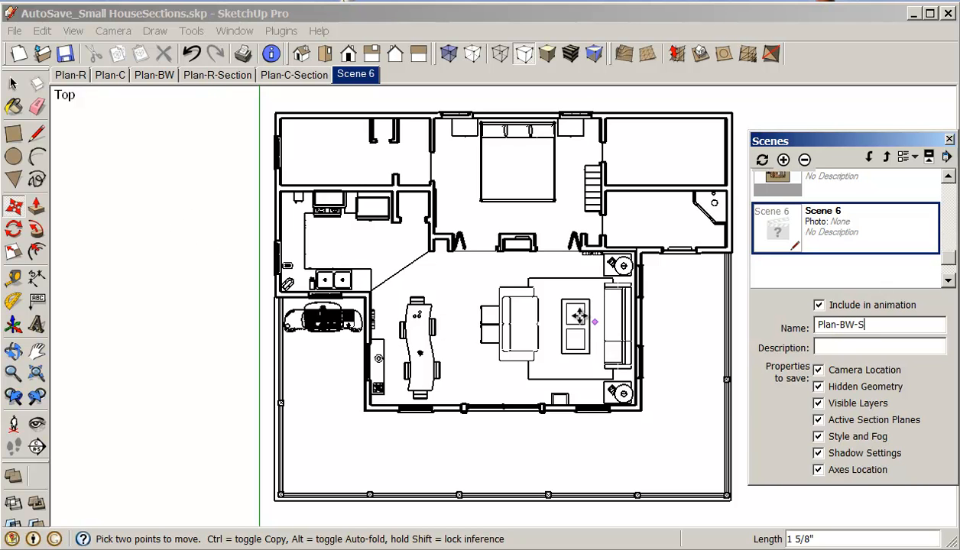
text(ect)
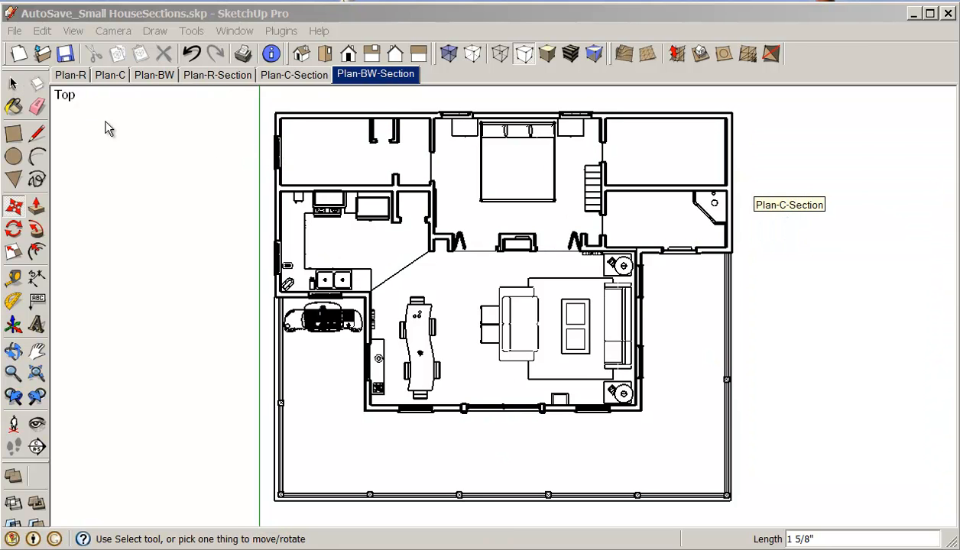
Update Plan-C-Section with the current coloured section view, then recheck its tab.
click(294, 74)
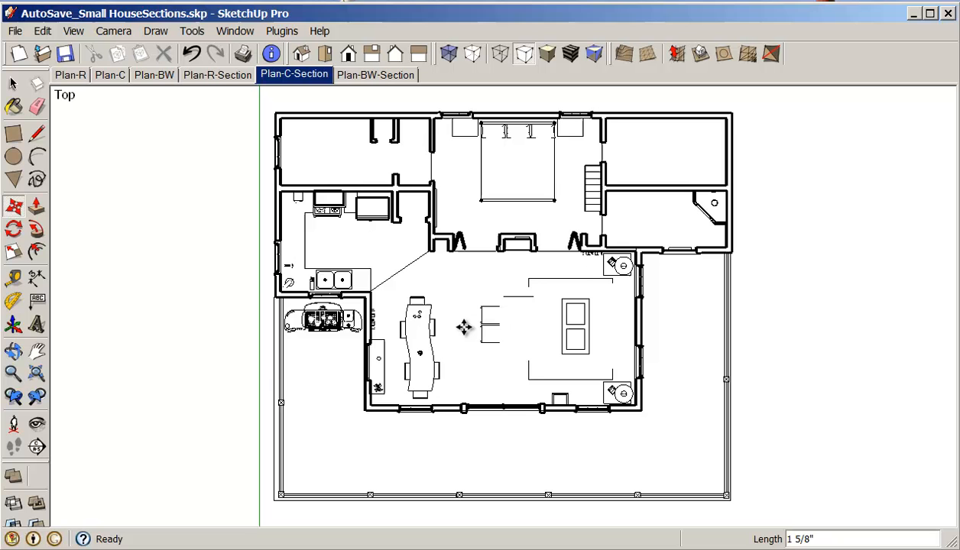
right_click(294, 75)
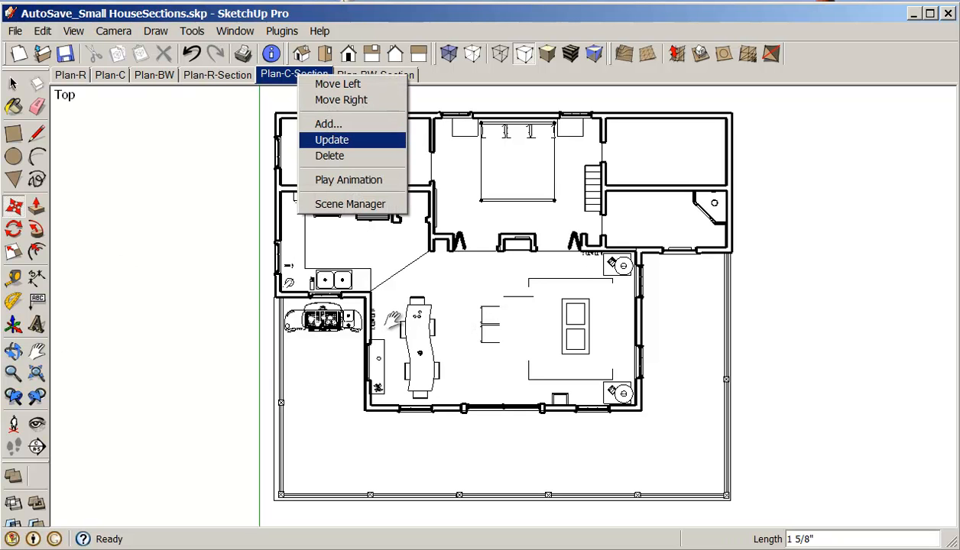
click(332, 139)
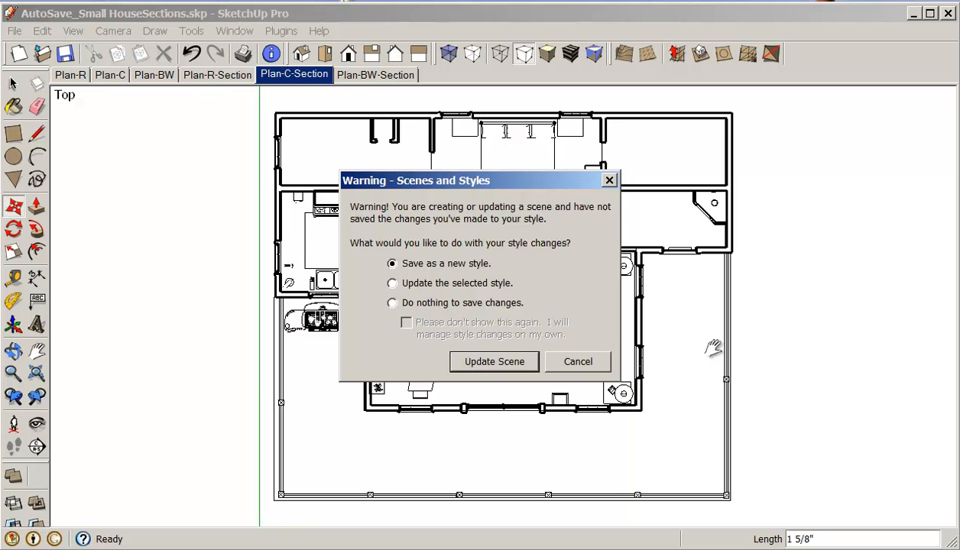
click(493, 362)
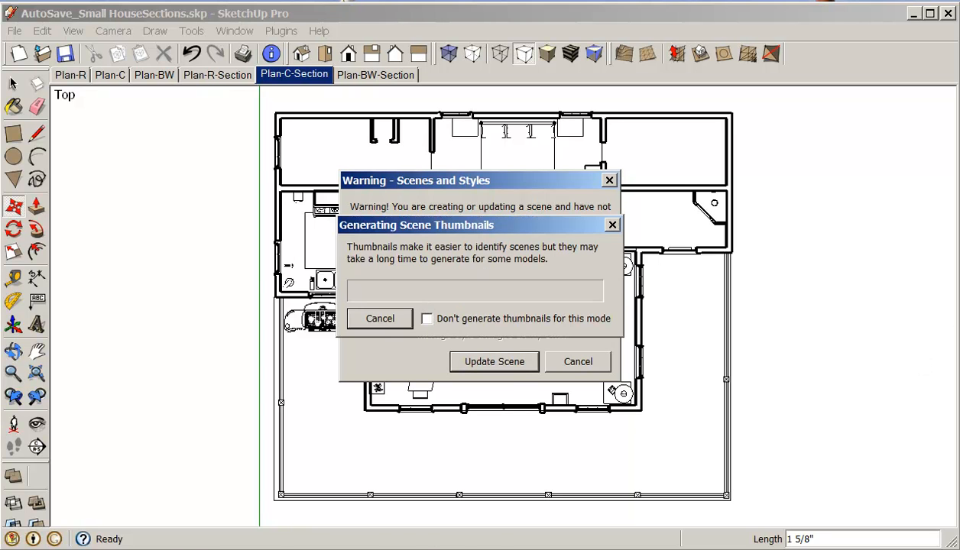
click(493, 362)
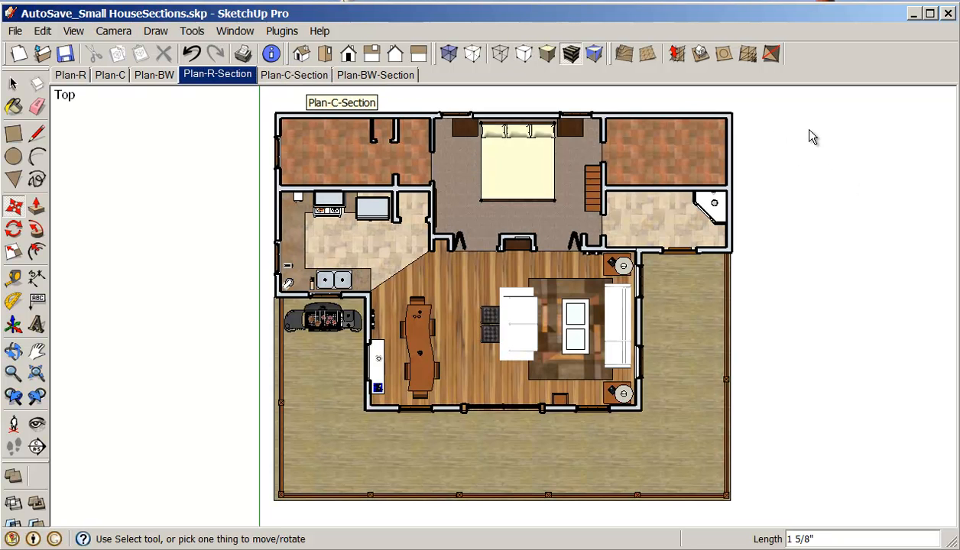
click(294, 74)
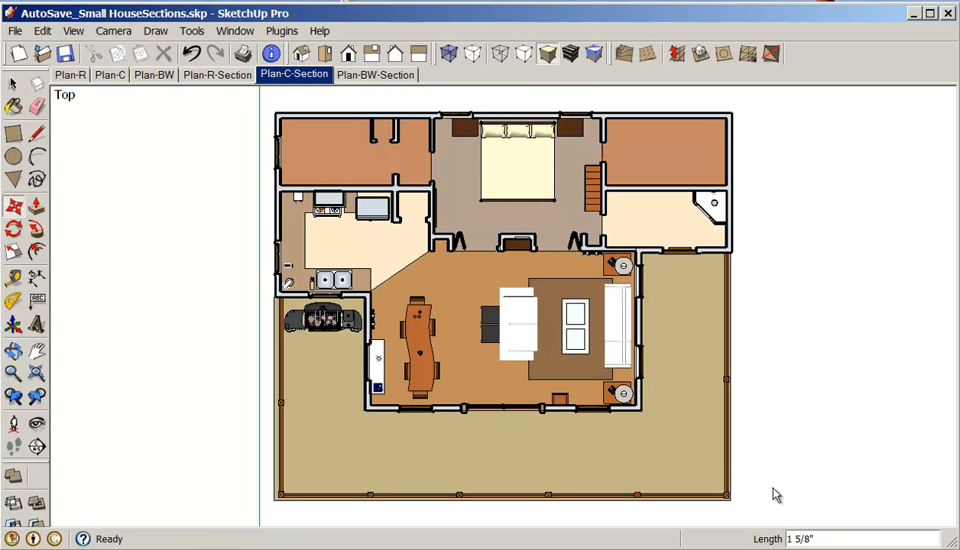
right_click(294, 74)
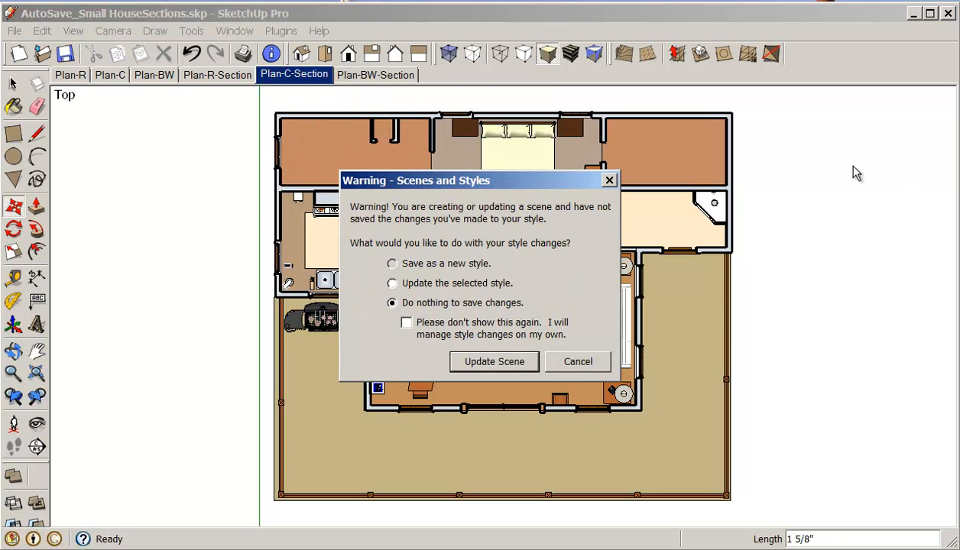
Confirm the Plan-C-Section scene update, then compare the Plan-C-Section and Plan-R-Section scenes.
click(493, 362)
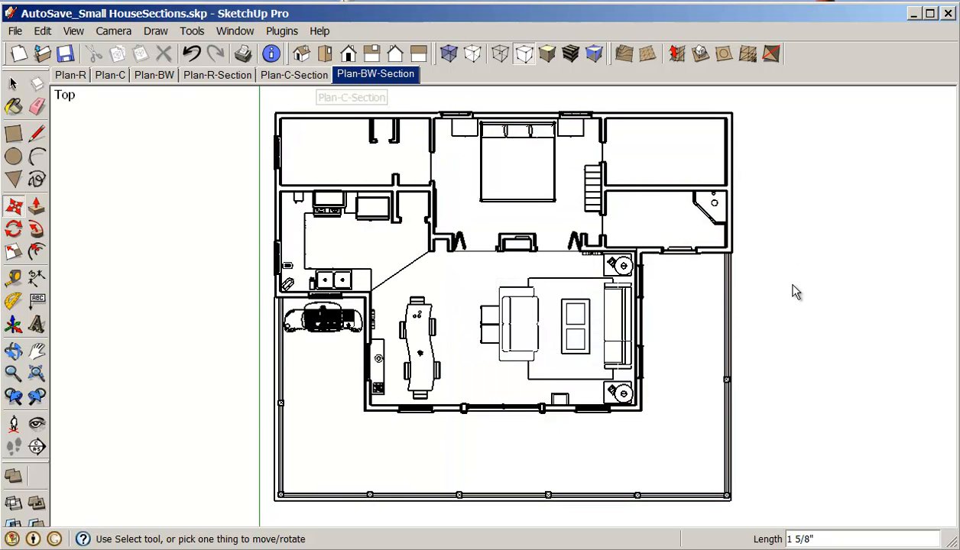
click(294, 75)
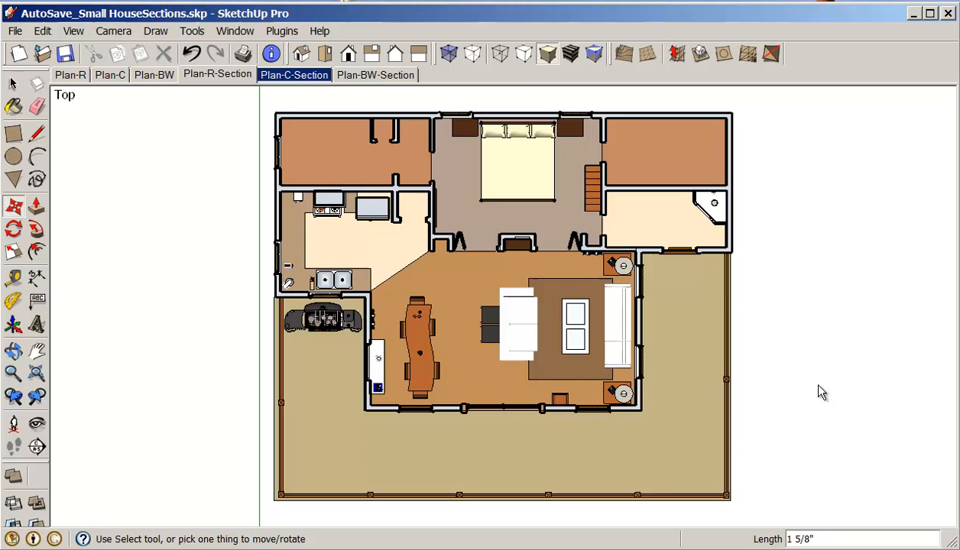
click(217, 74)
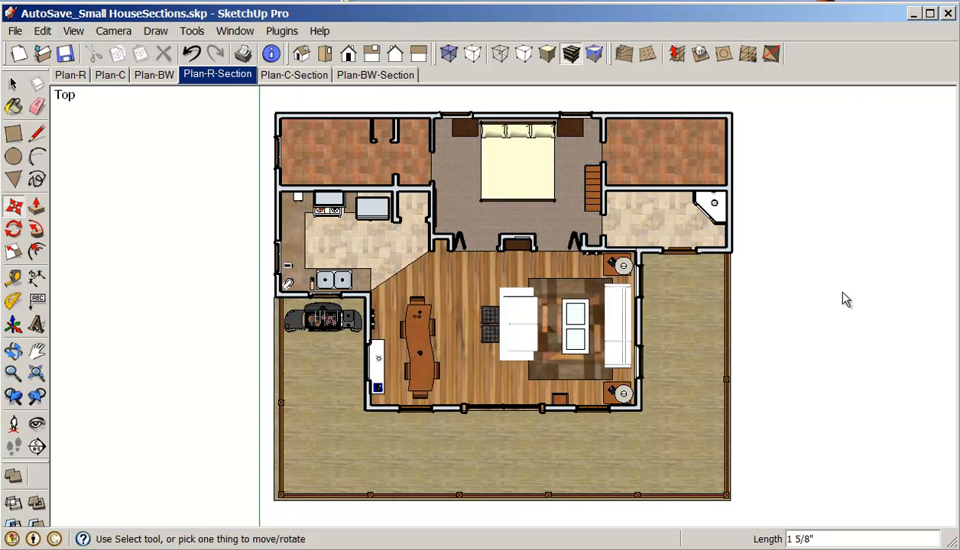
mouse_move(908, 186)
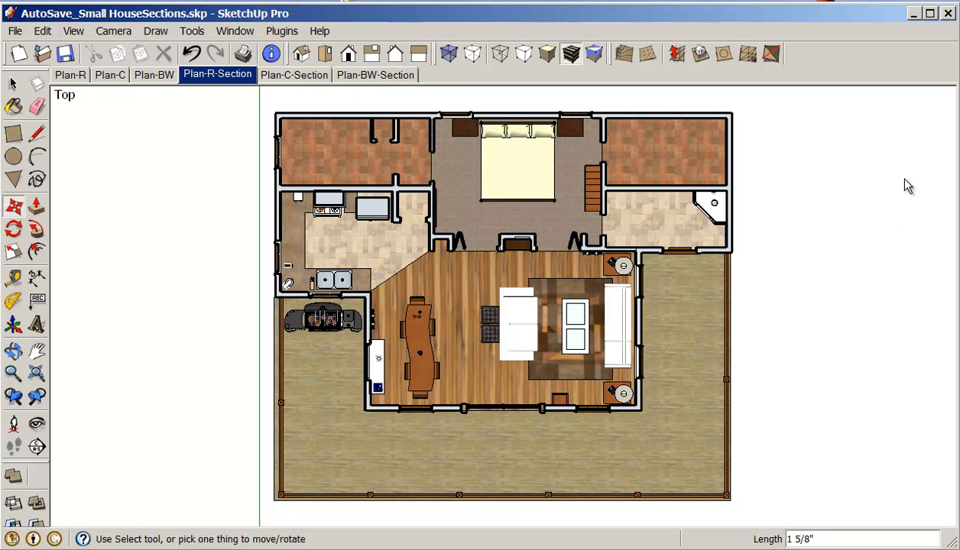
mouse_move(818, 154)
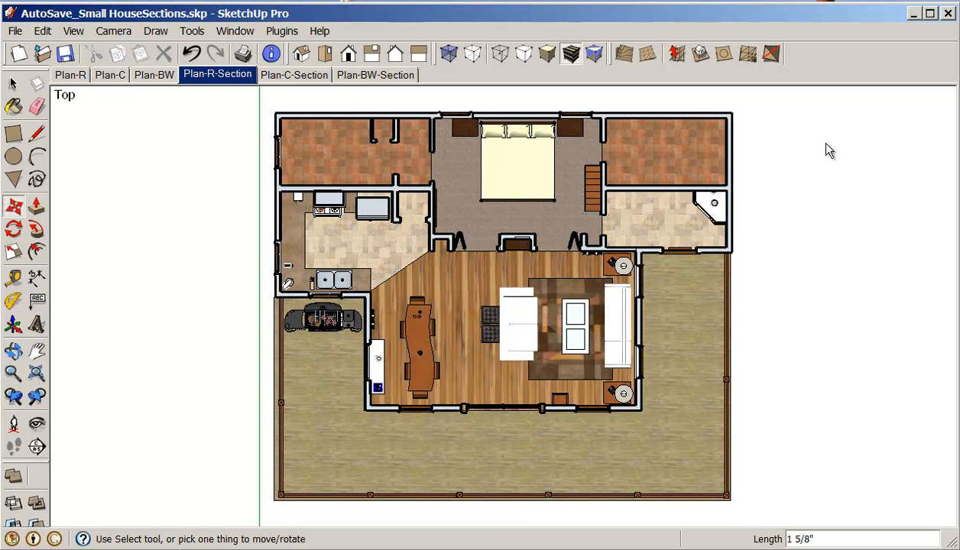
Start a File > Export > 2D Graphic export of the textured Plan-R-Section view.
click(14, 31)
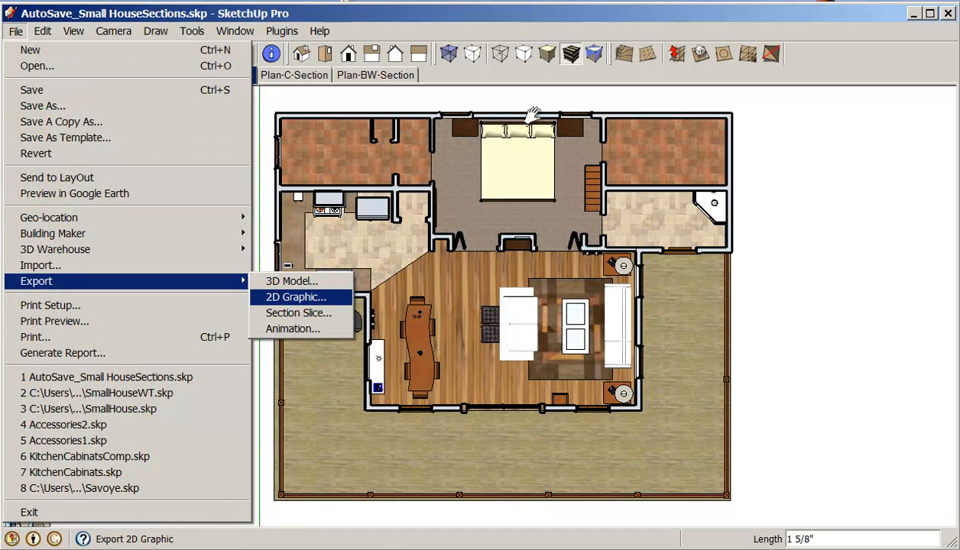
click(294, 296)
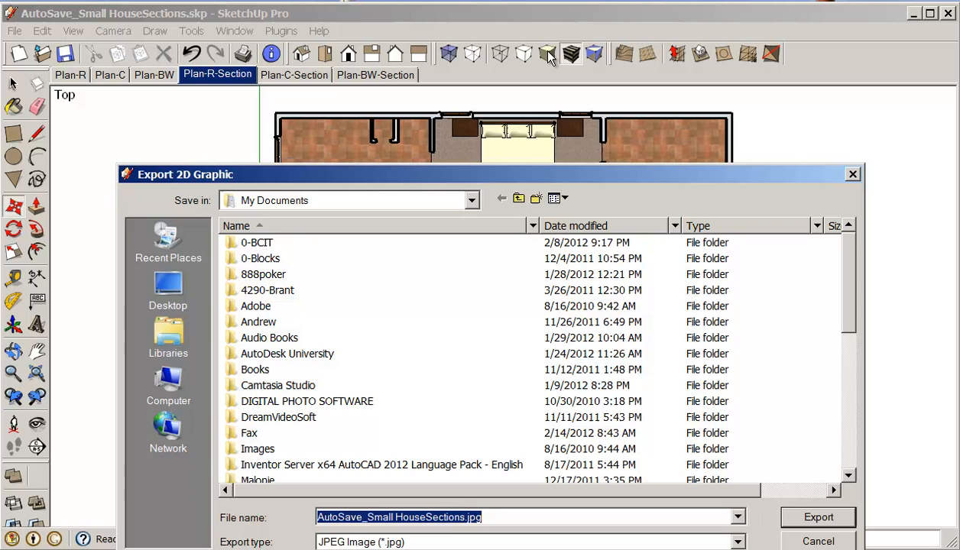
Export the image into the Week-07 folder, renamed to Small HousePlan-R.jpg.
double_click(256, 242)
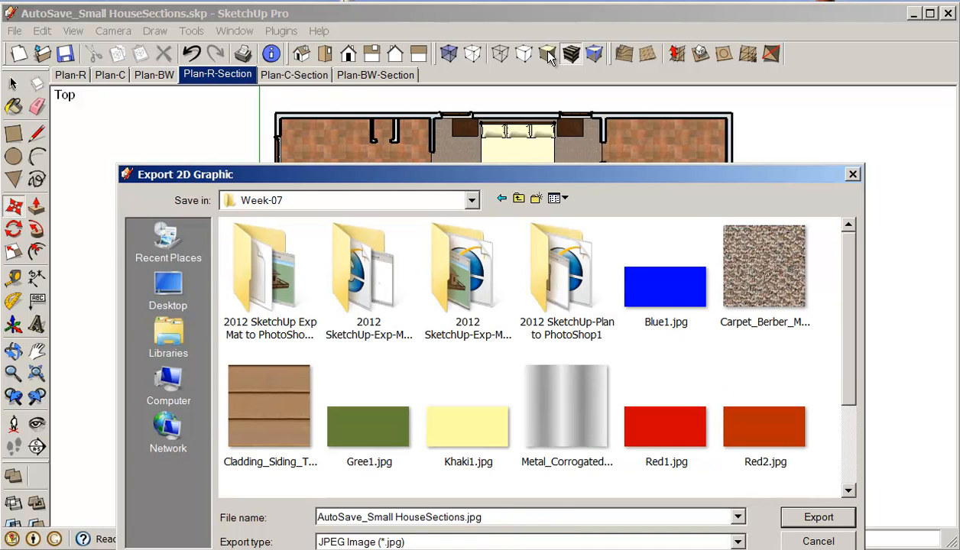
mouse_move(516, 63)
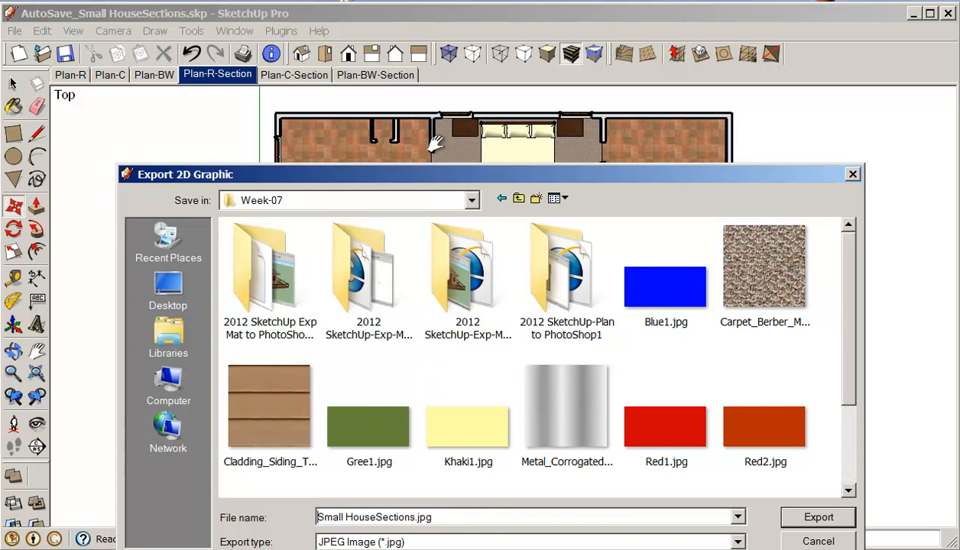
mouse_move(42, 30)
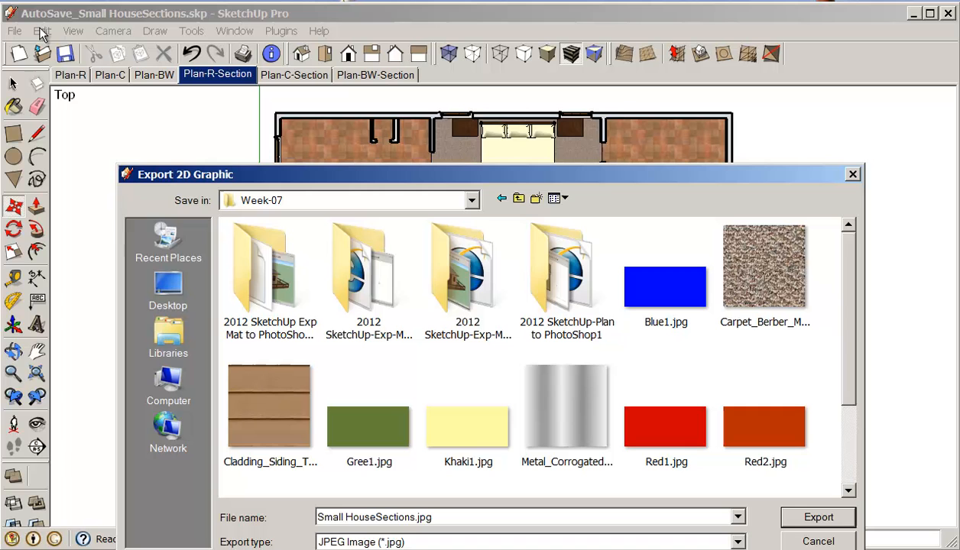
mouse_move(69, 114)
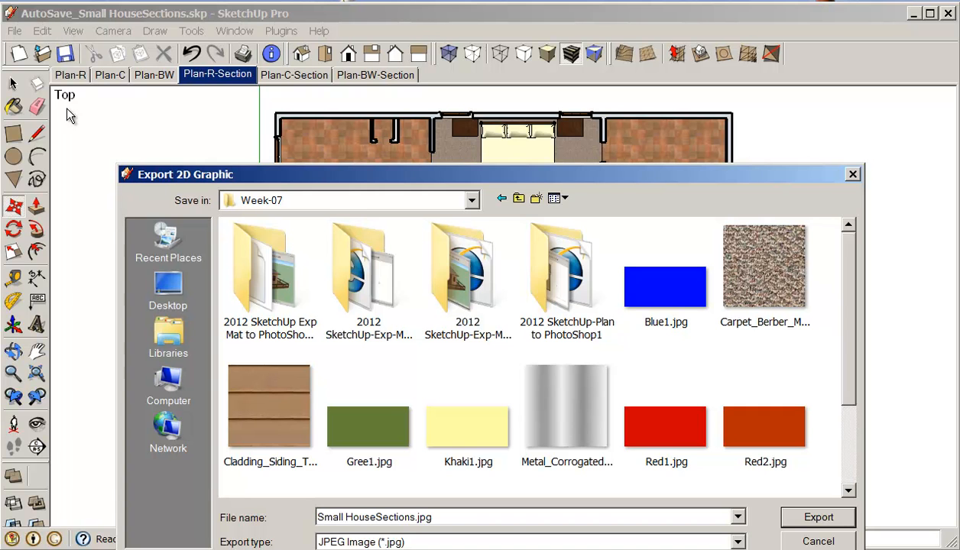
double_click(389, 517)
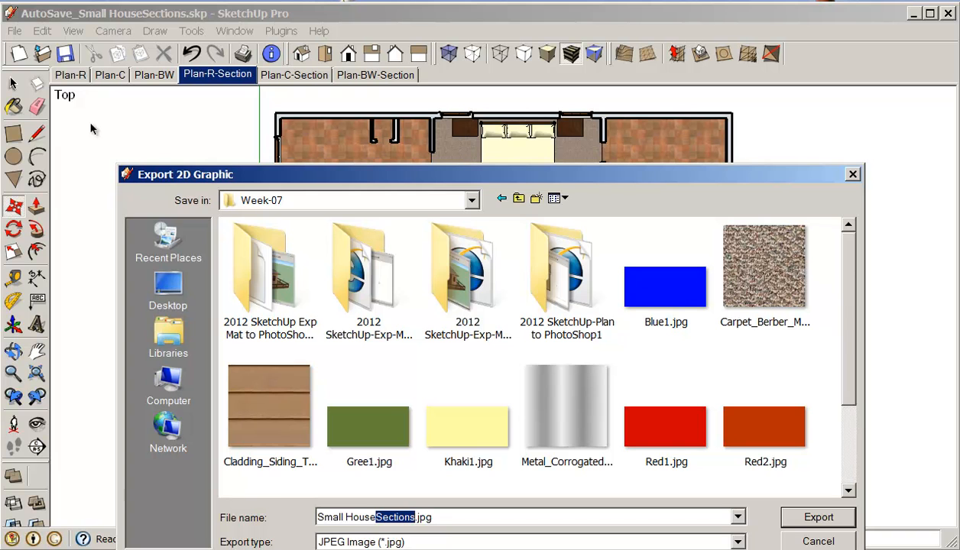
text(Plan-R)
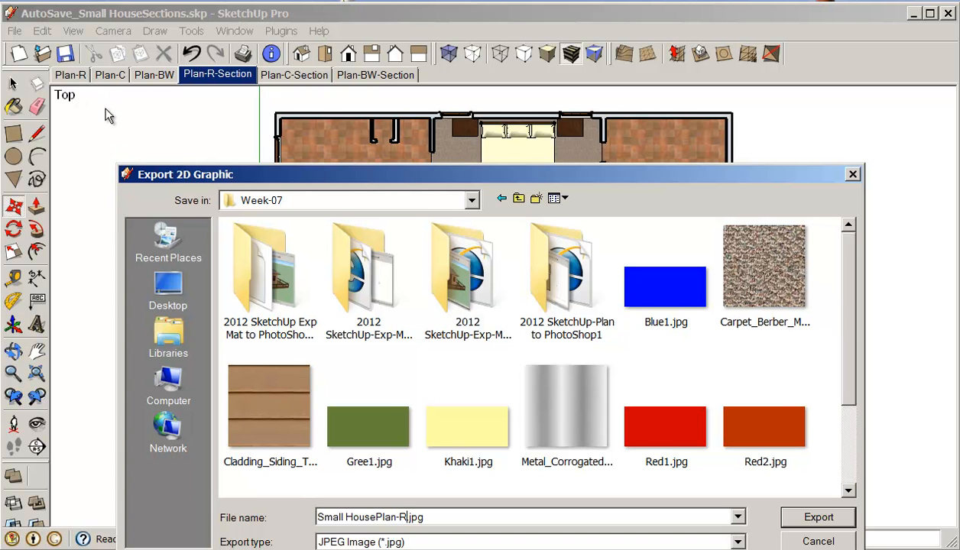
mouse_move(114, 90)
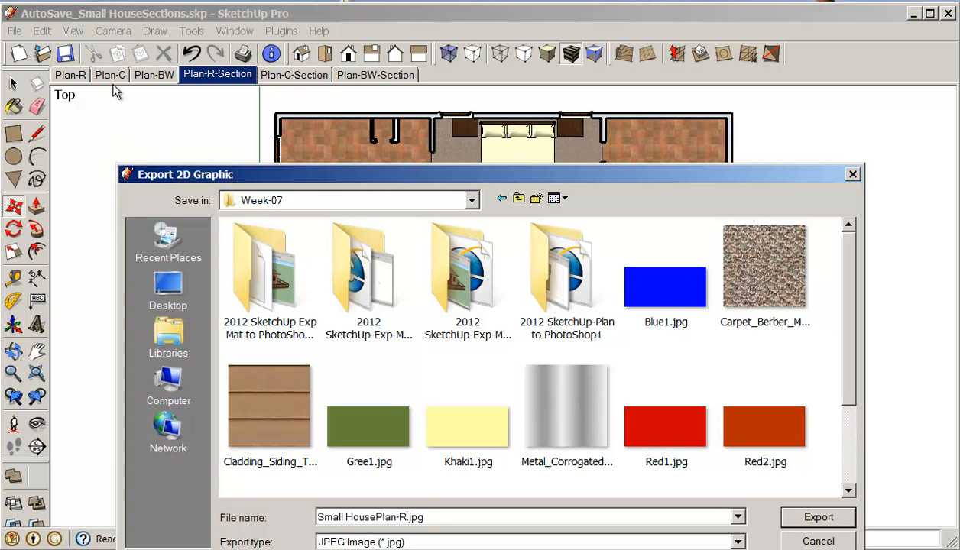
click(817, 518)
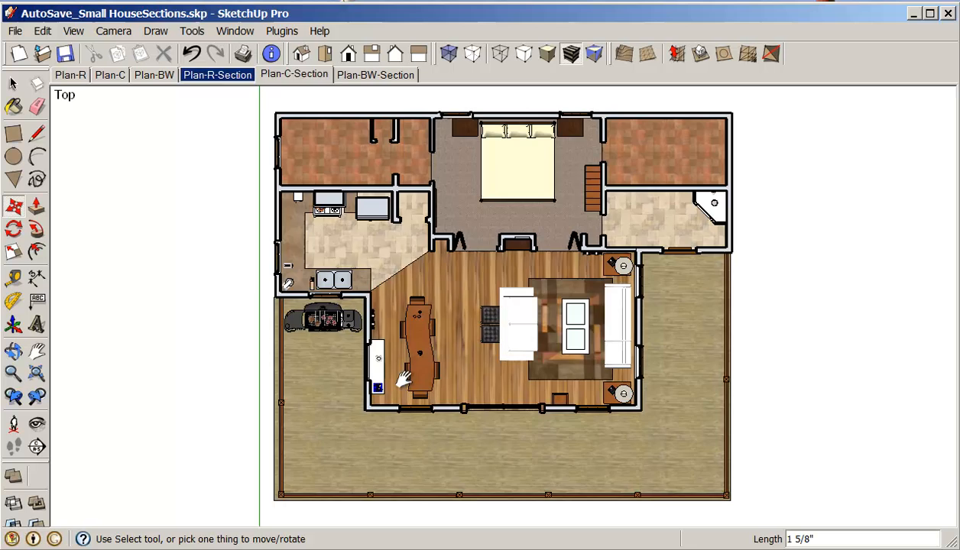
Export the Plan-C-Section scene as a 2D JPEG named Small HousePlan-C.jpg.
click(294, 75)
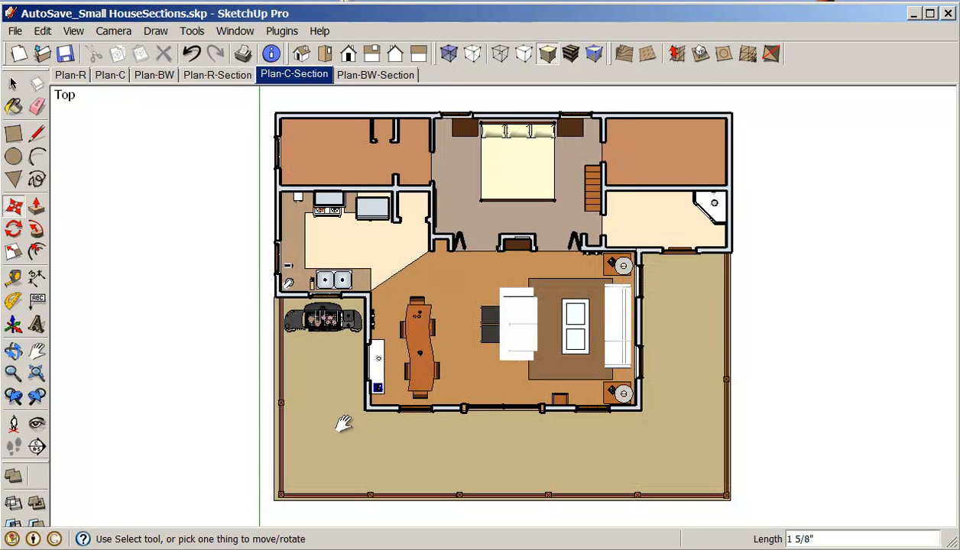
click(13, 30)
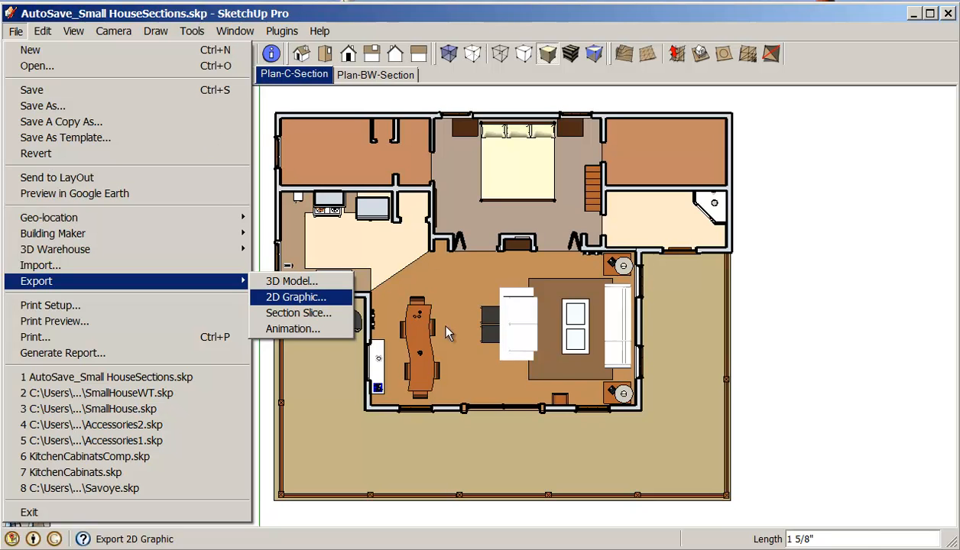
click(295, 297)
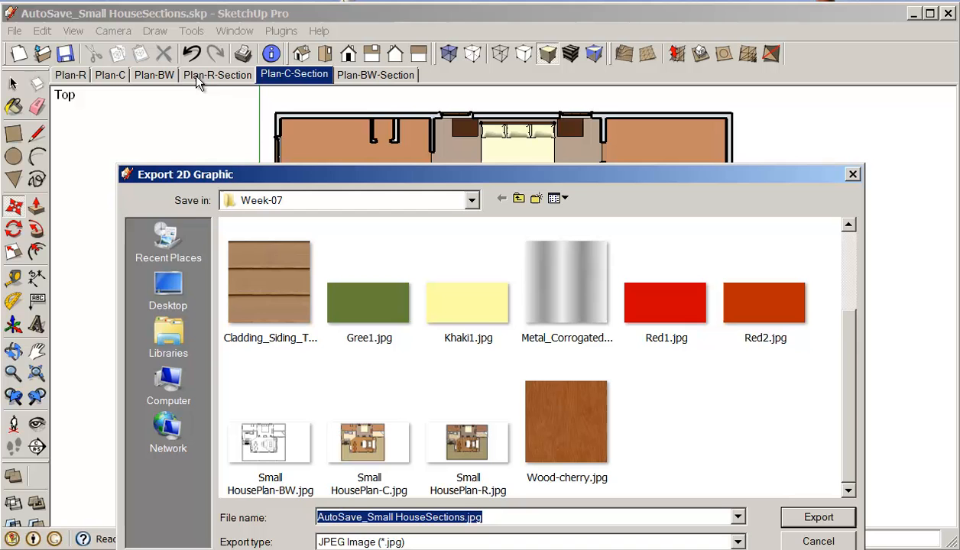
mouse_move(368, 441)
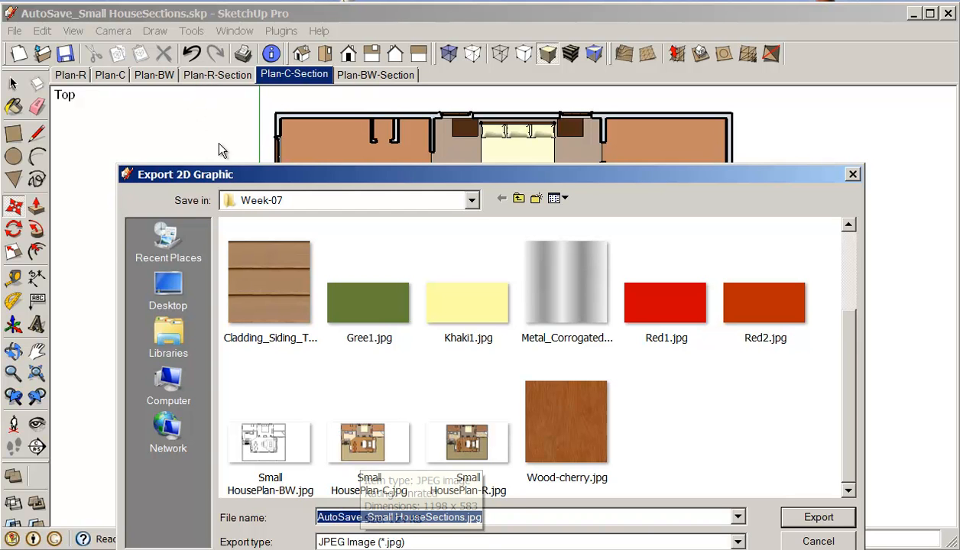
click(368, 442)
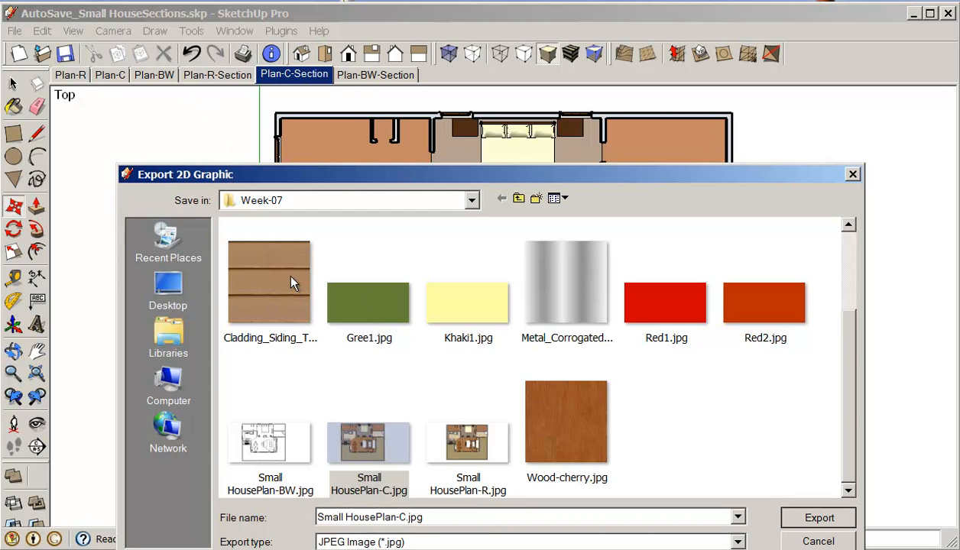
mouse_move(432, 214)
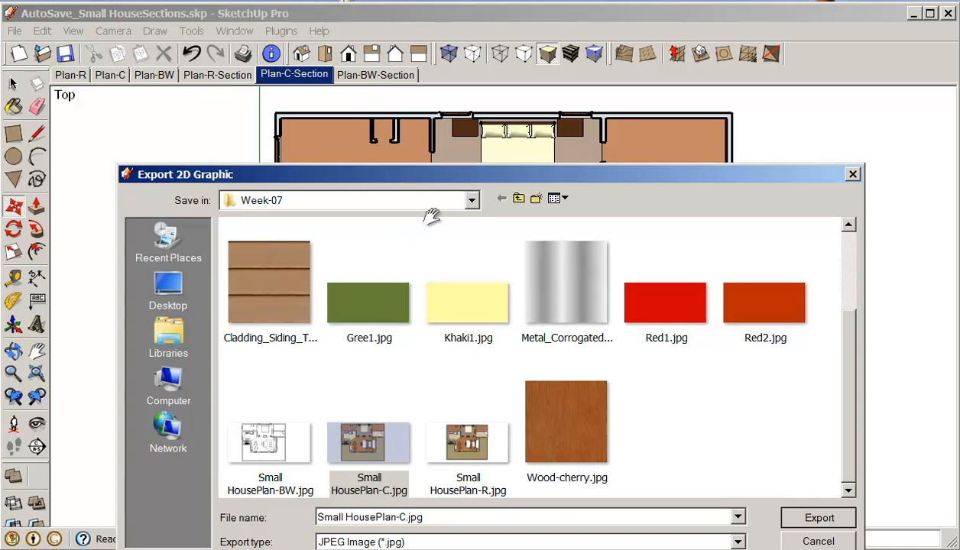
mouse_move(375, 69)
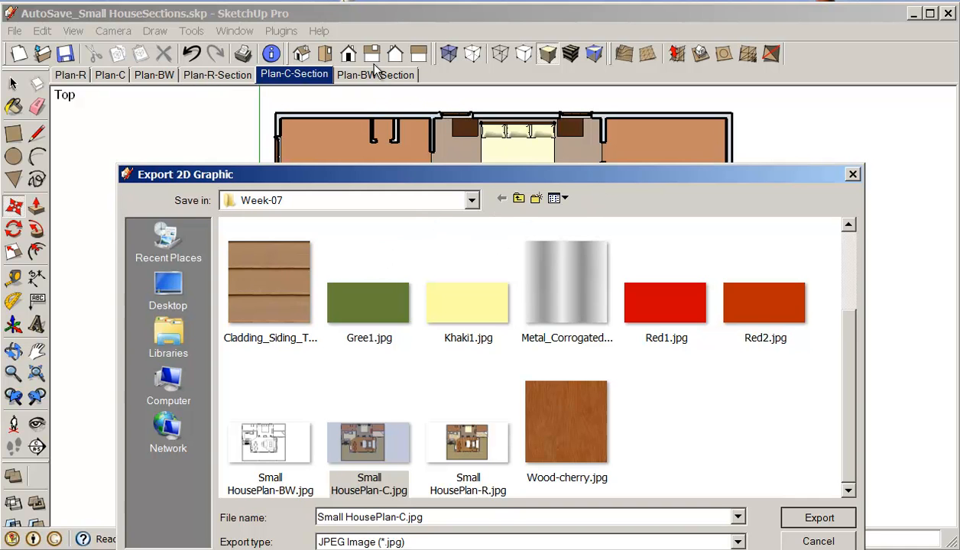
click(817, 517)
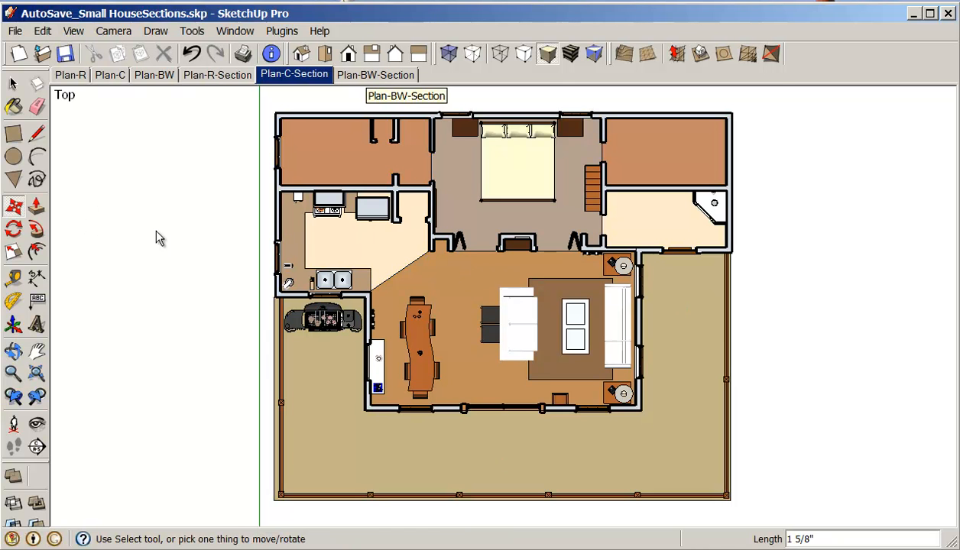
Export the Plan-BW-Section scene, overwriting the existing Small HousePlan-BW.jpg.
click(376, 74)
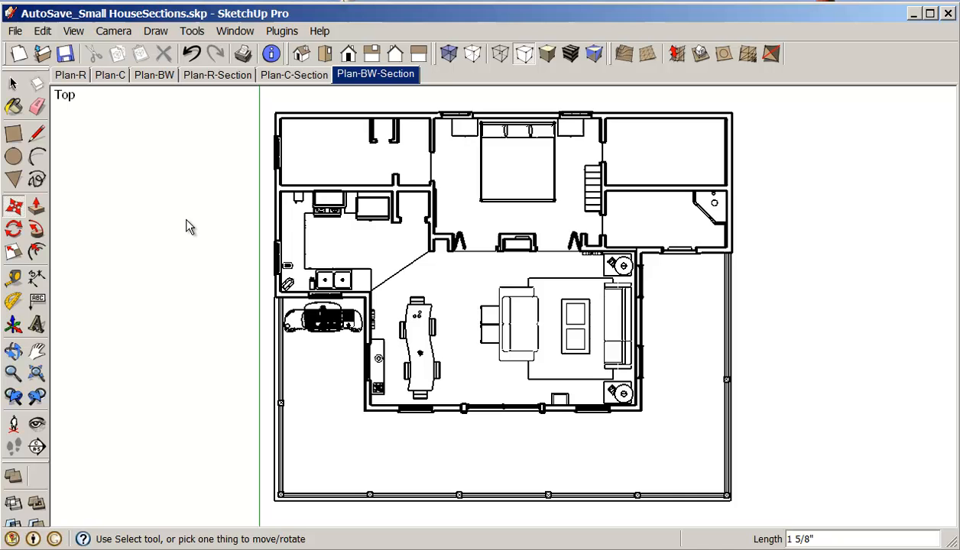
click(13, 31)
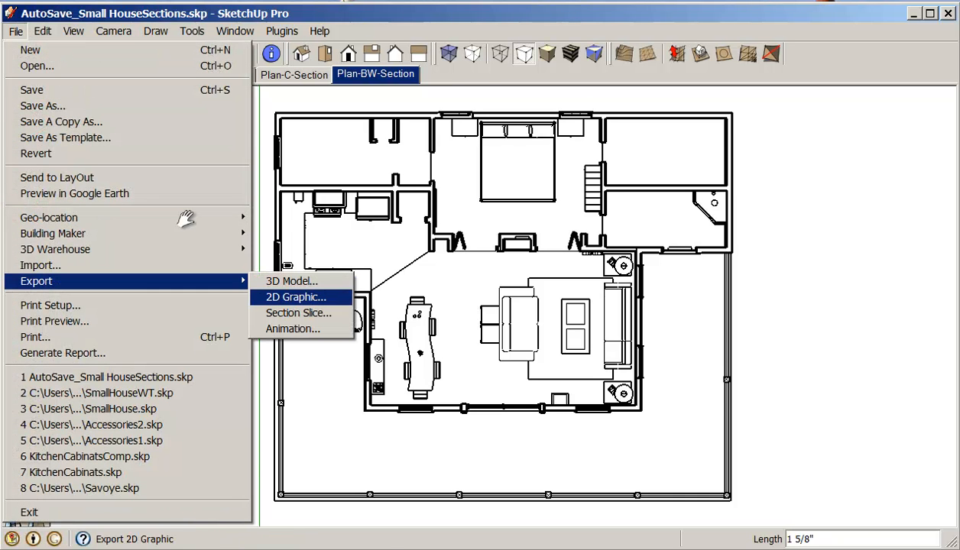
click(294, 297)
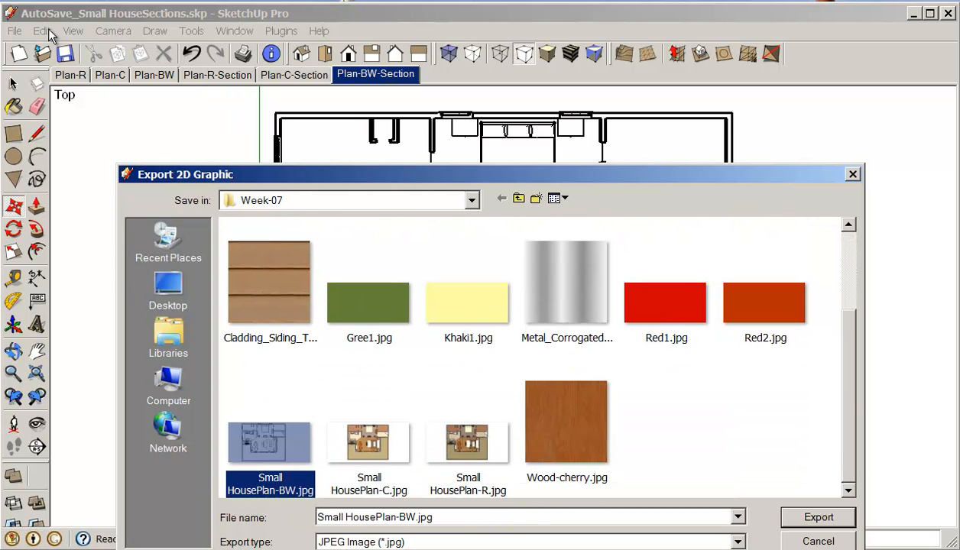
mouse_move(83, 31)
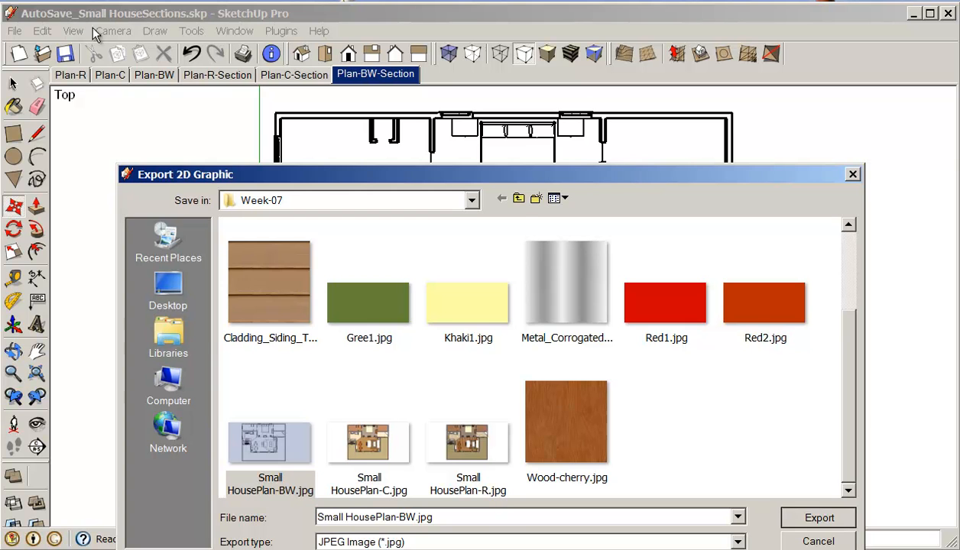
click(818, 517)
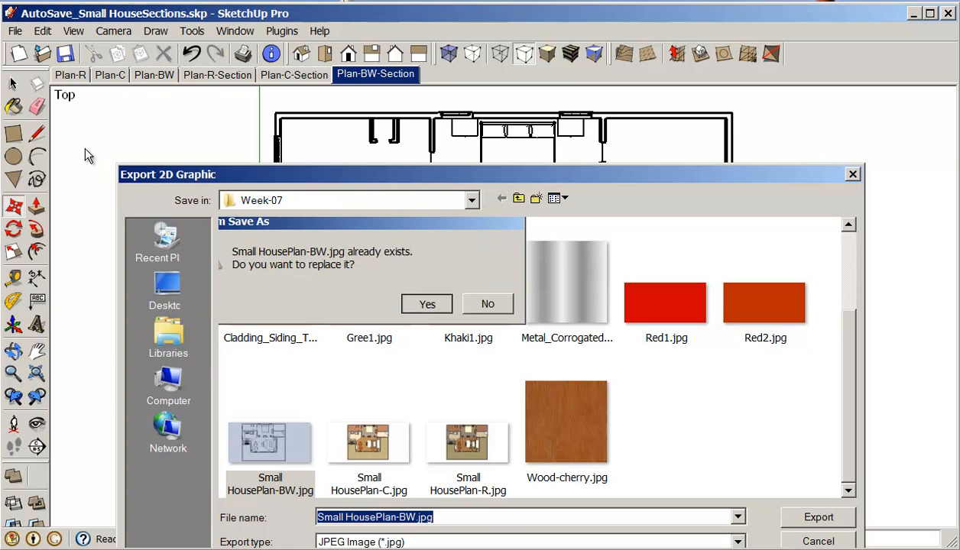
click(426, 304)
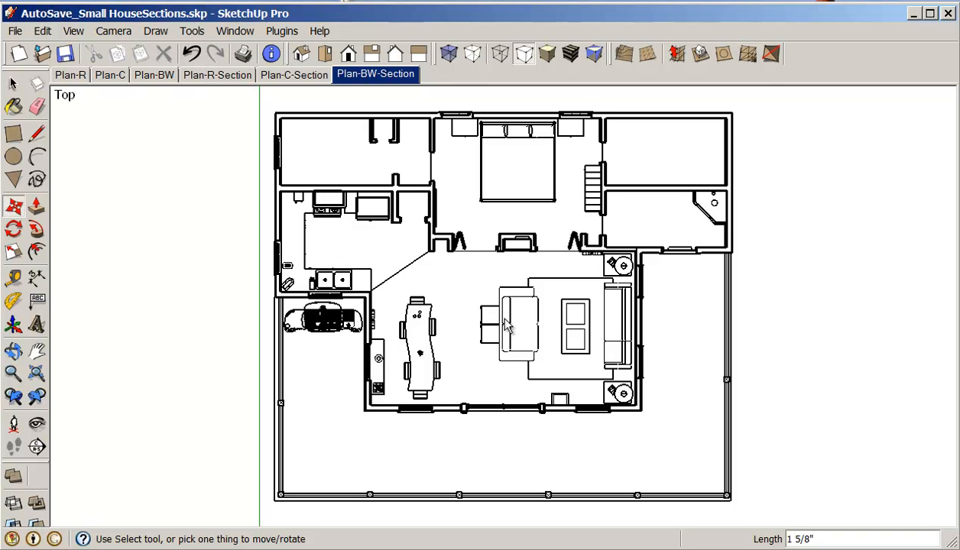
mouse_move(497, 372)
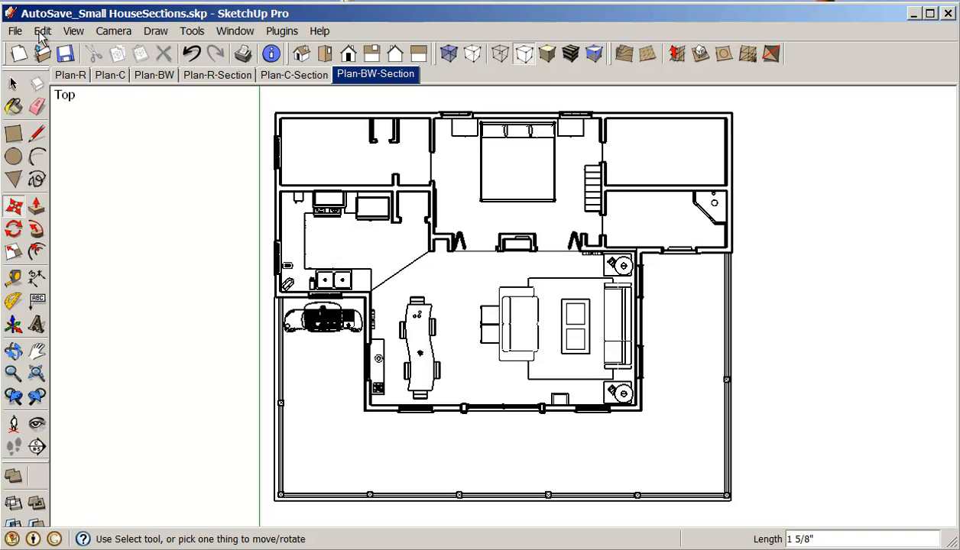
mouse_move(105, 228)
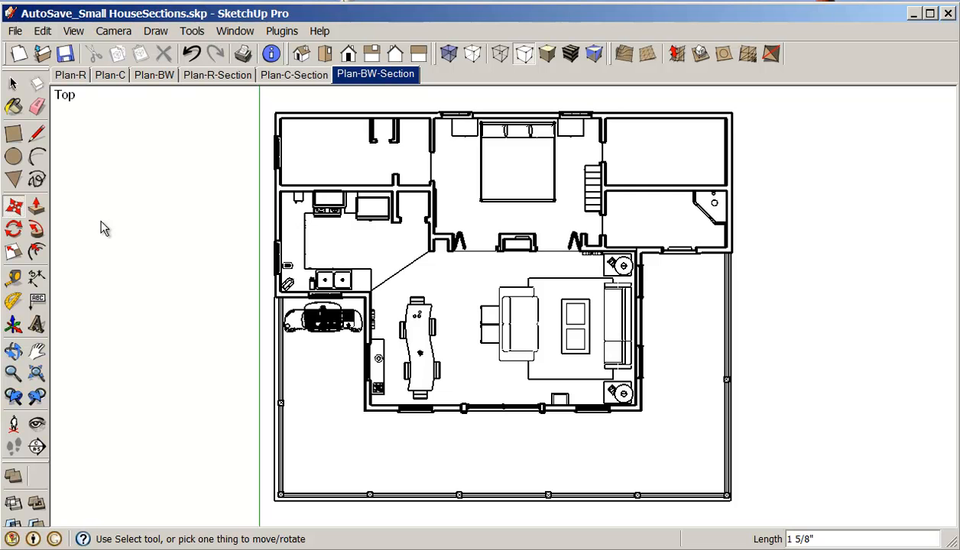
mouse_move(185, 256)
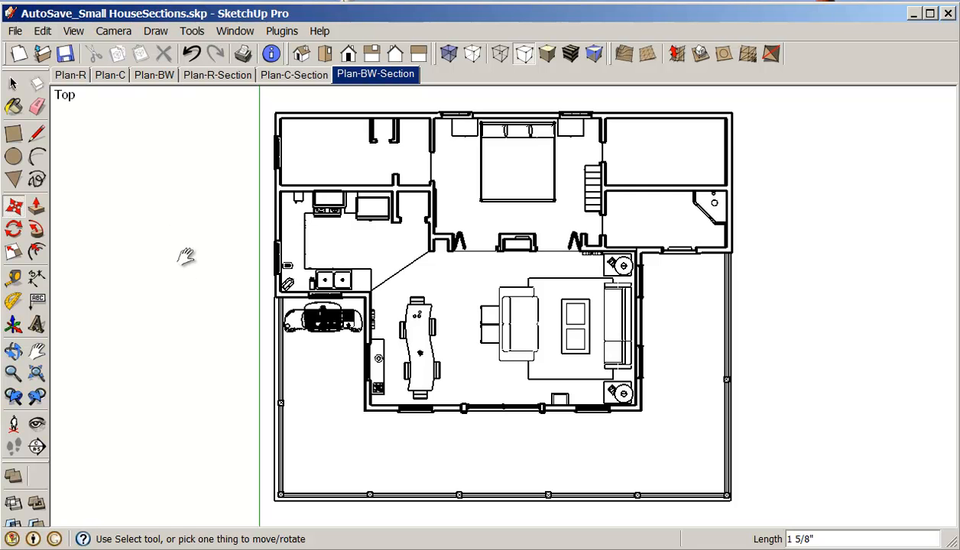